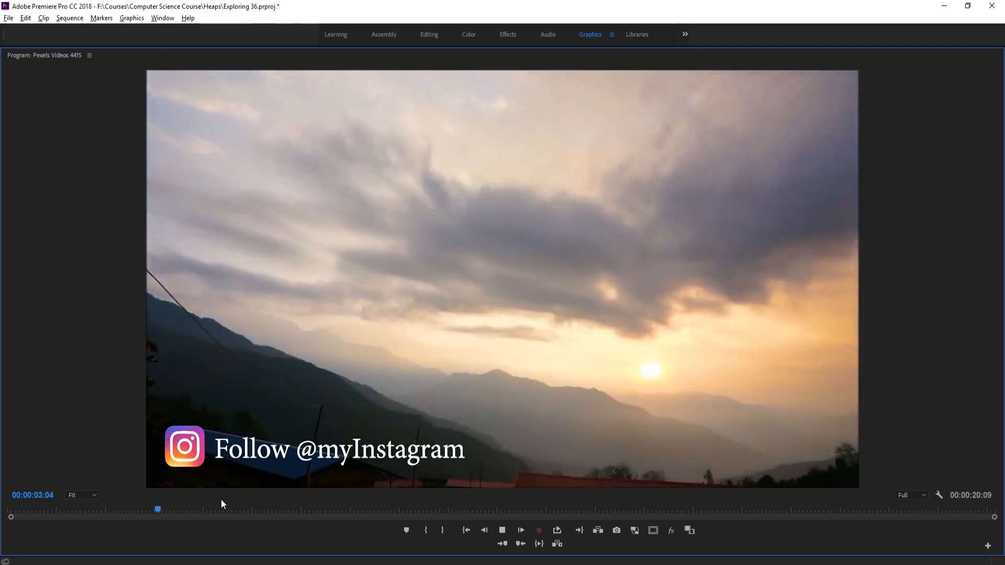
Scrub through the finished logo callout preview before returning to the editing layout.
left_click_drag(158, 509, 253, 509)
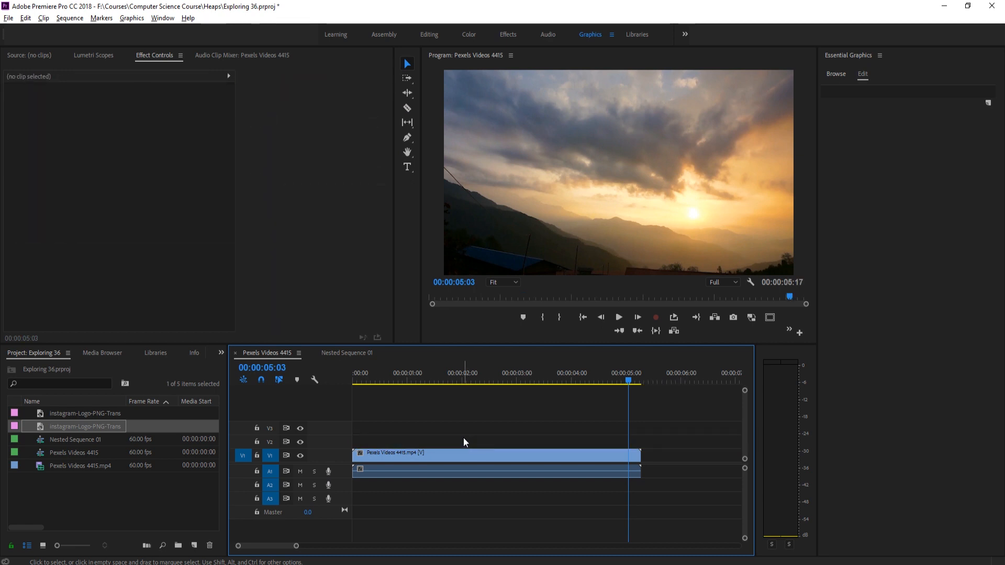
left_click(406, 168)
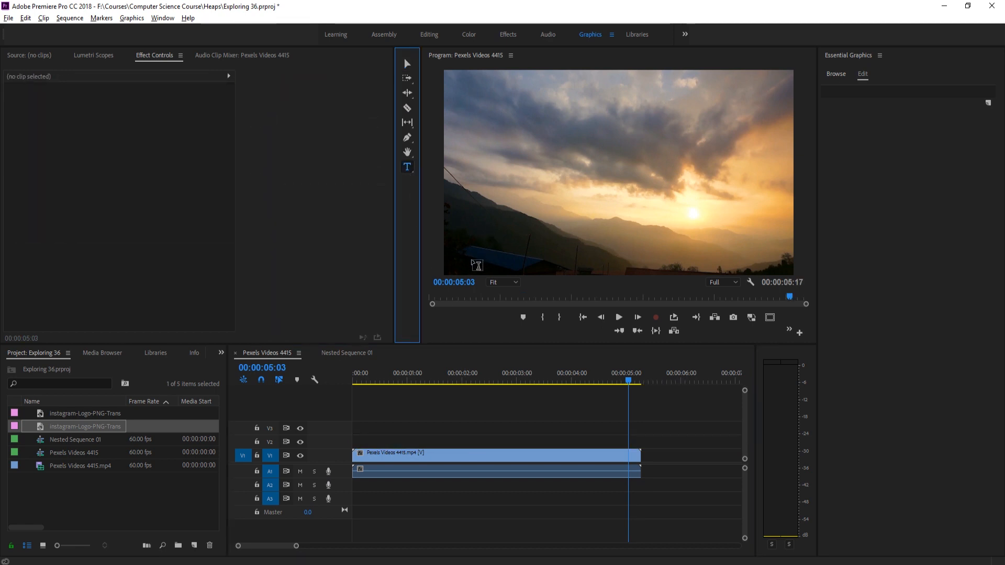
mouse_move(510, 264)
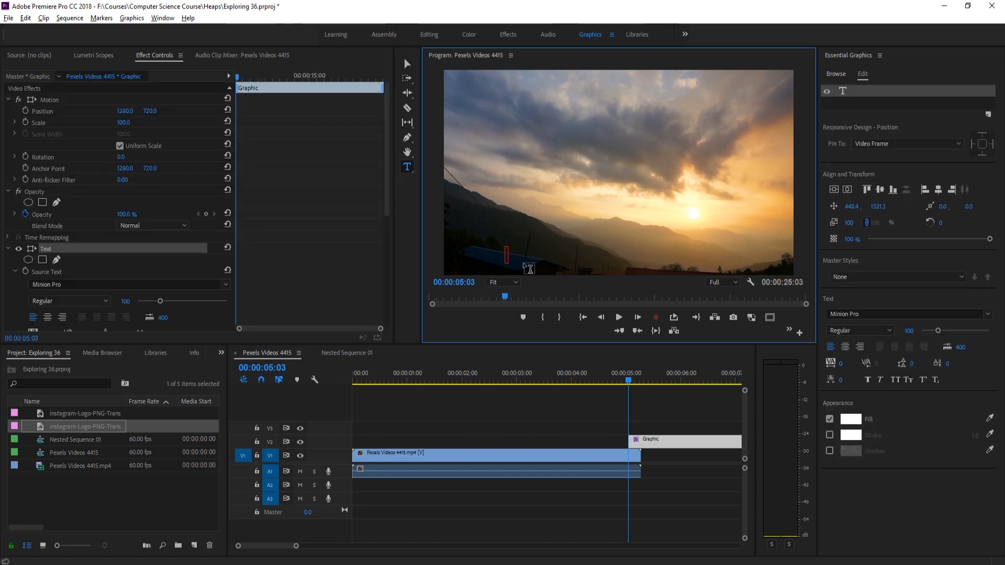
type("Follow me")
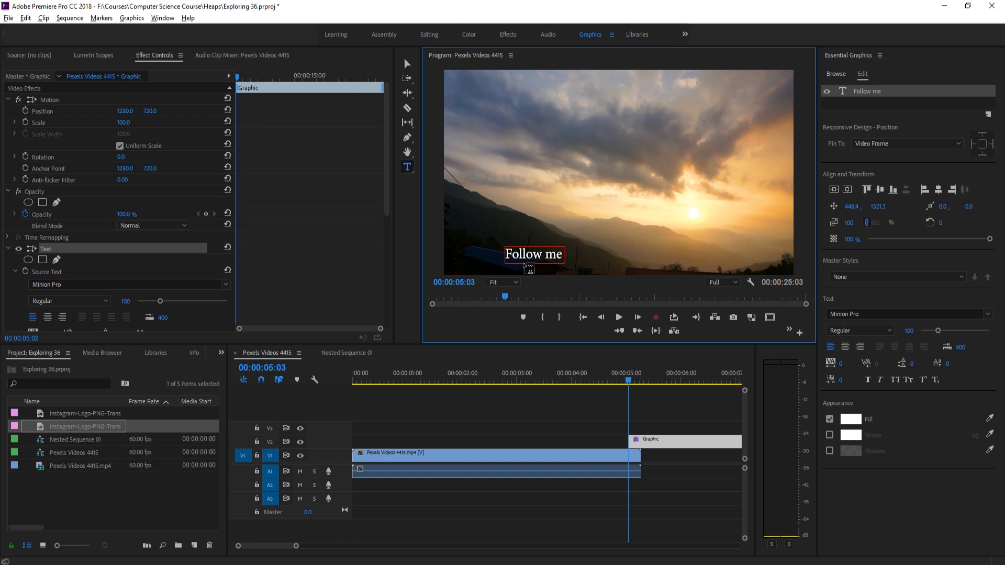
type("@")
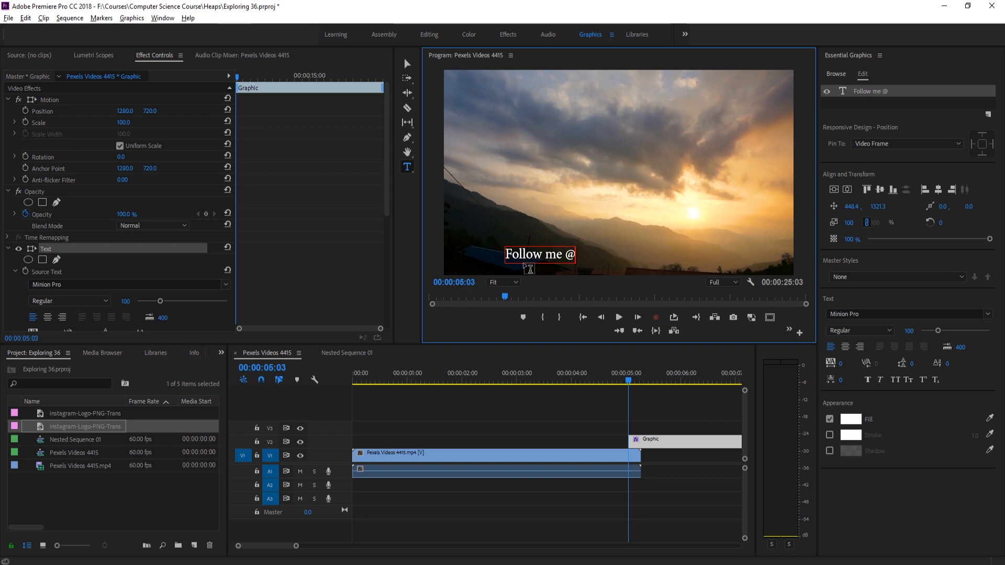
type("my")
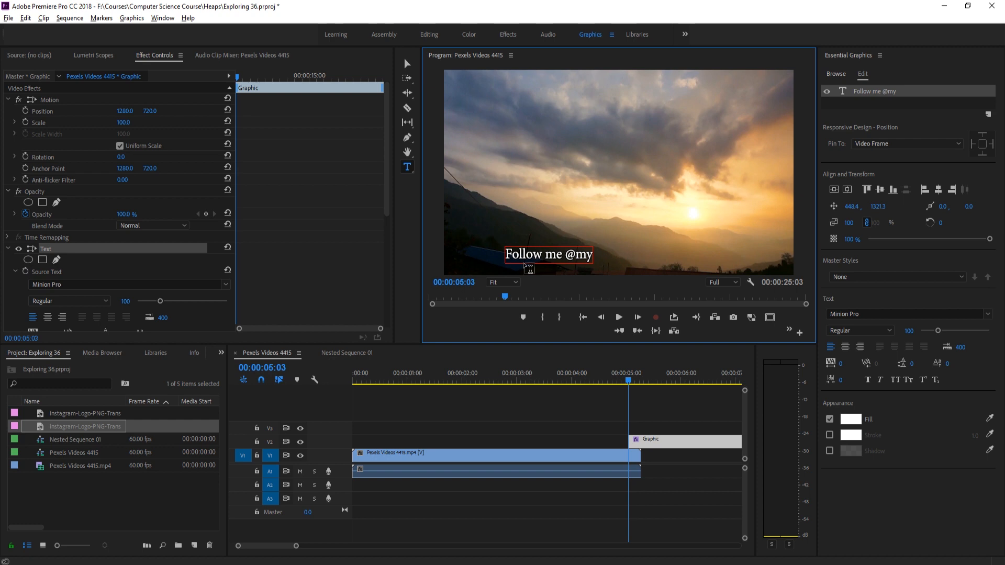
type("handle")
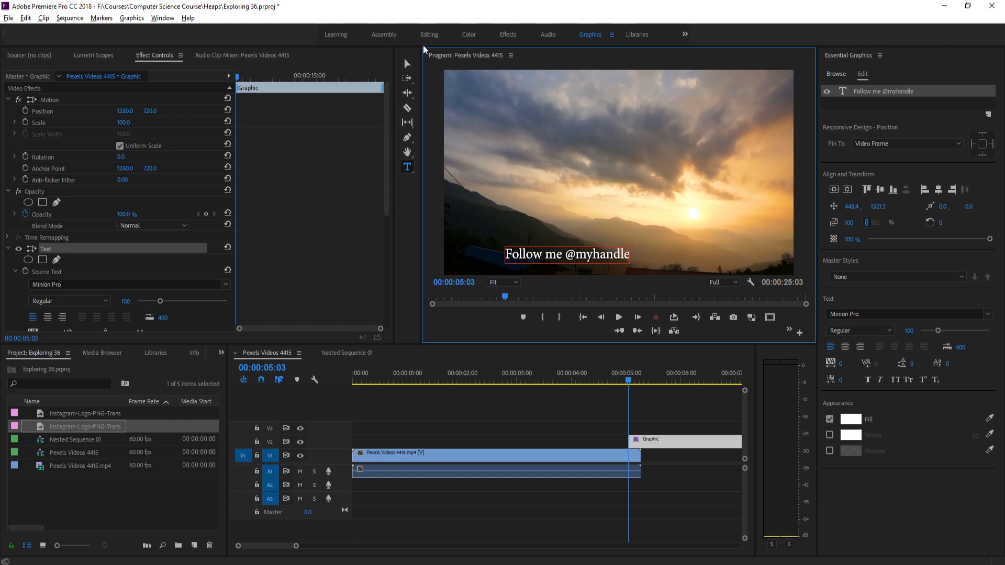
left_click_drag(567, 253, 553, 253)
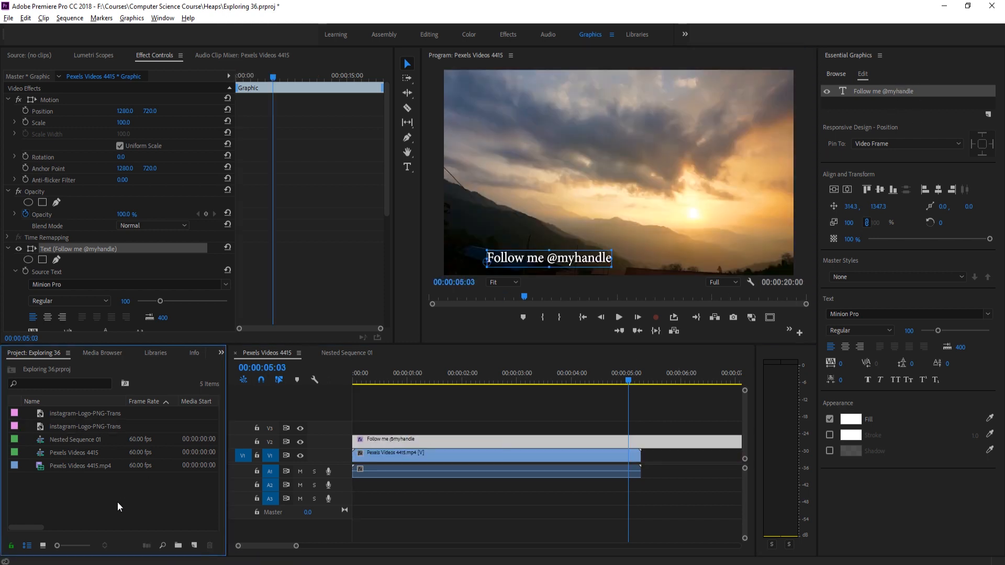
left_click(85, 412)
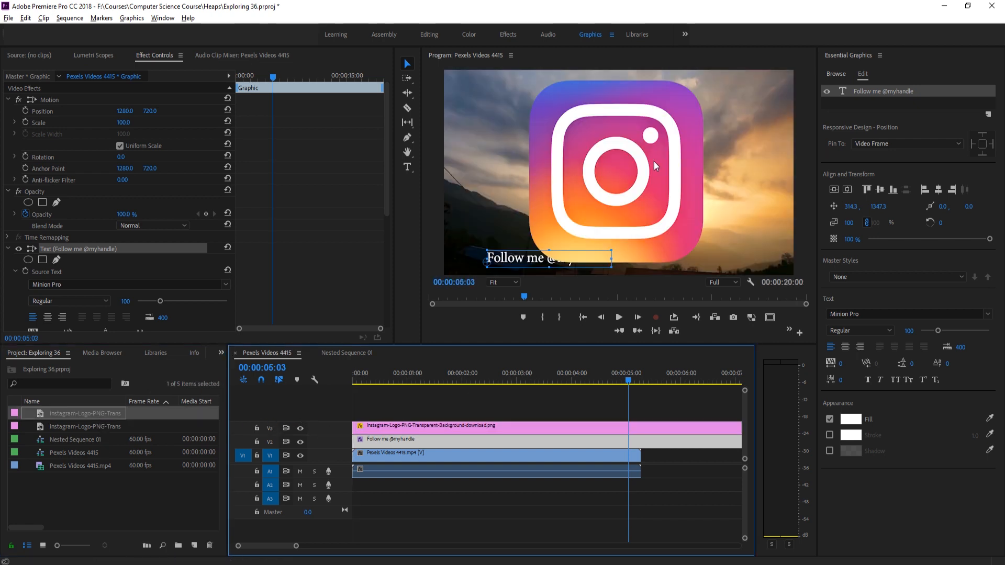
mouse_move(587, 164)
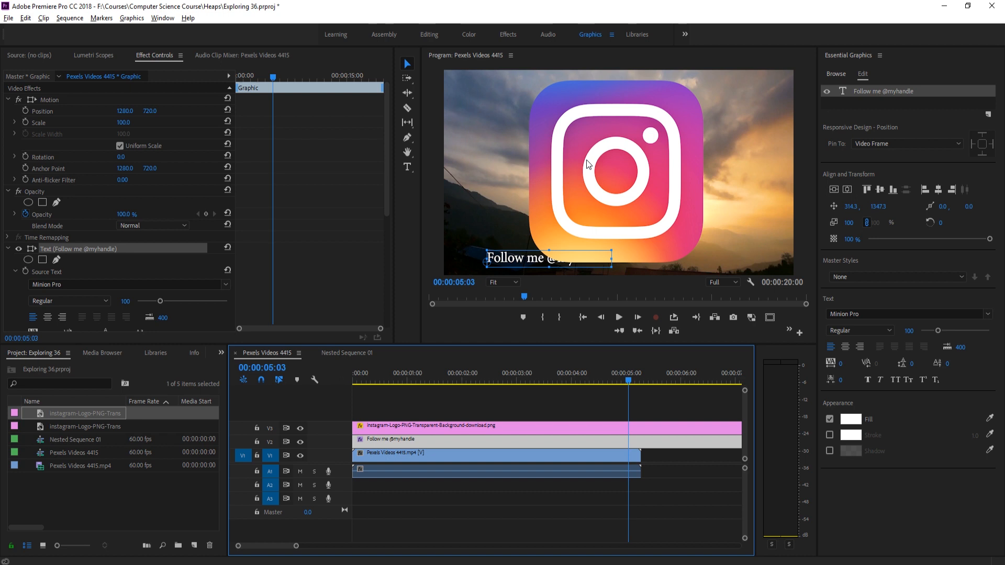
mouse_move(308, 374)
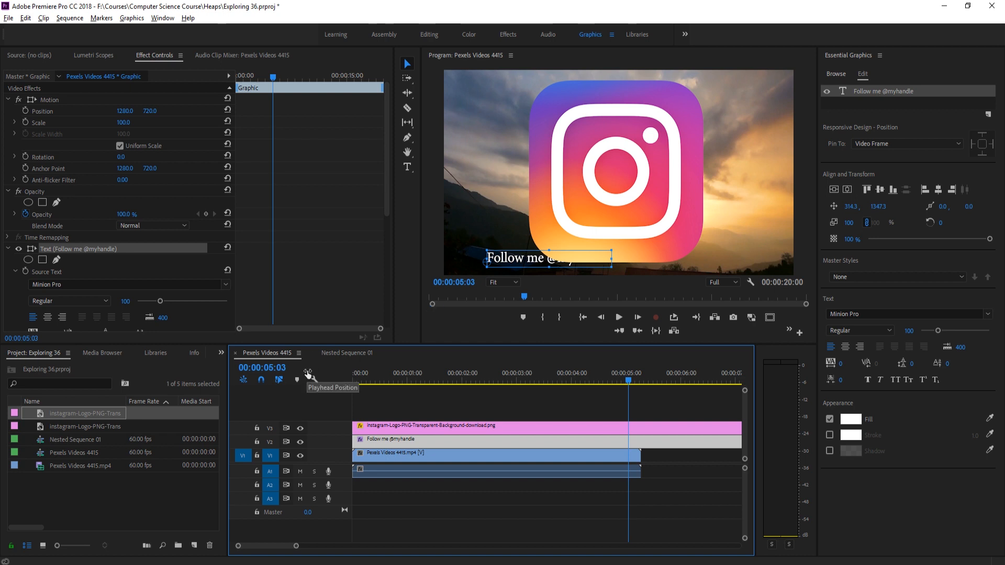
mouse_move(393, 423)
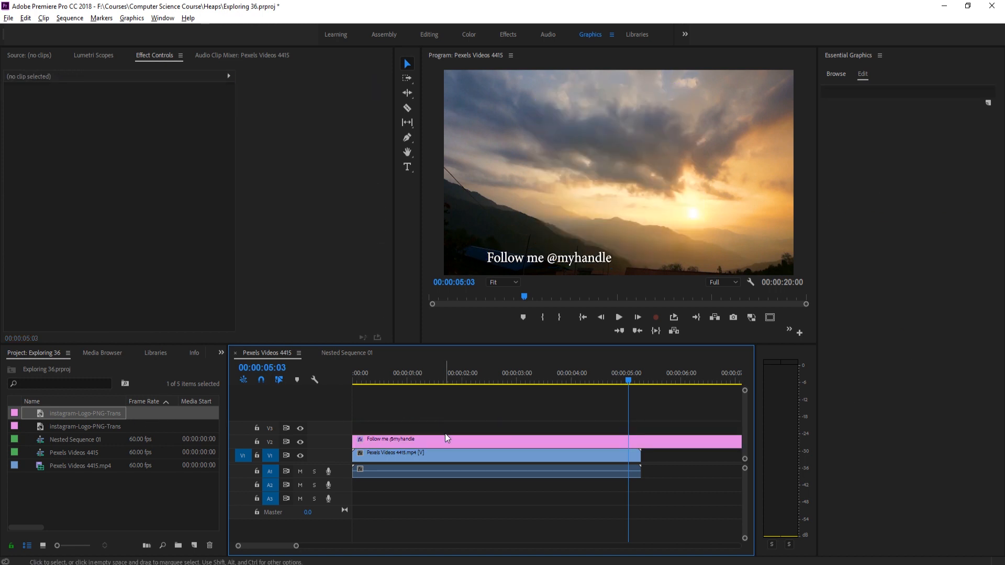
left_click(449, 440)
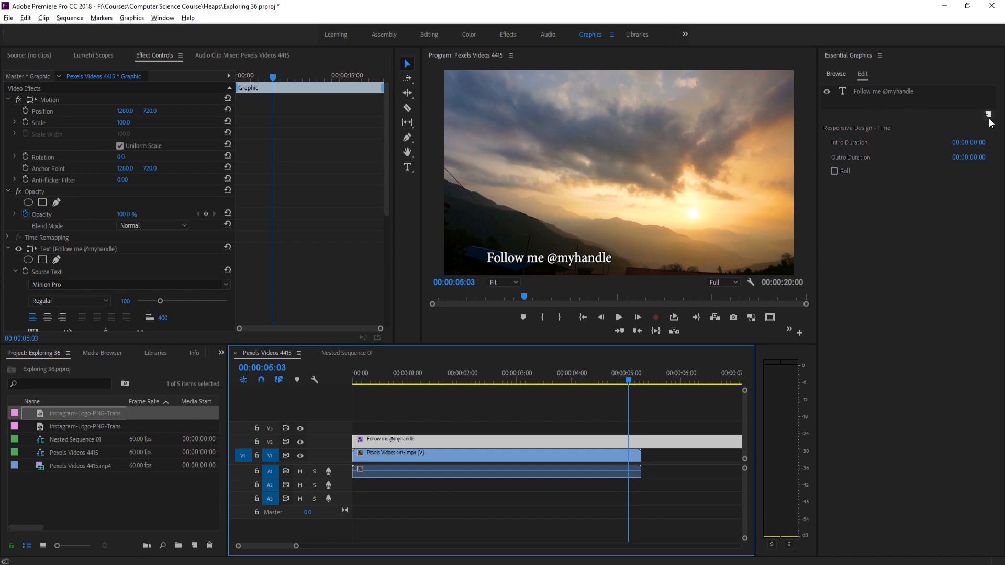
left_click(988, 115)
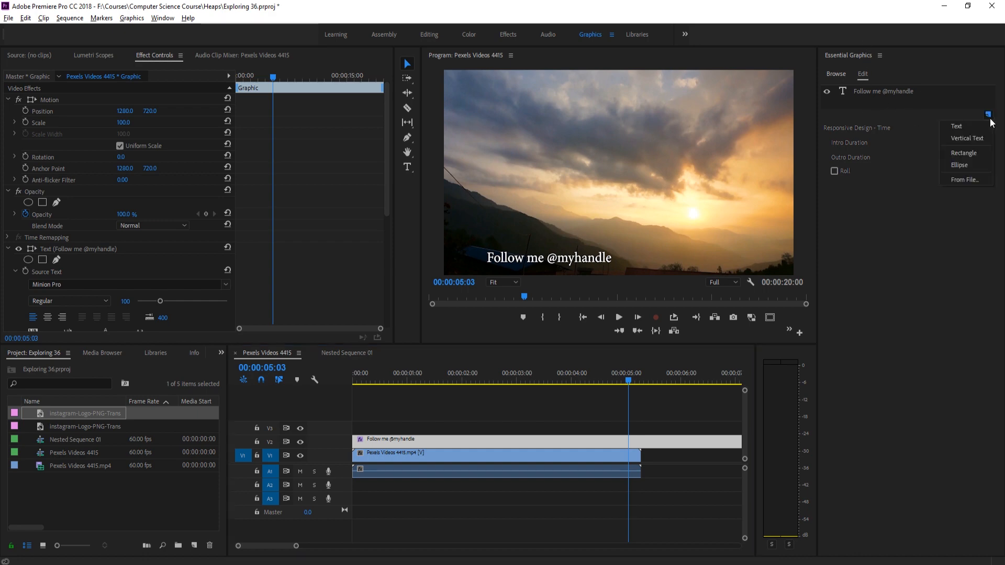
left_click(966, 179)
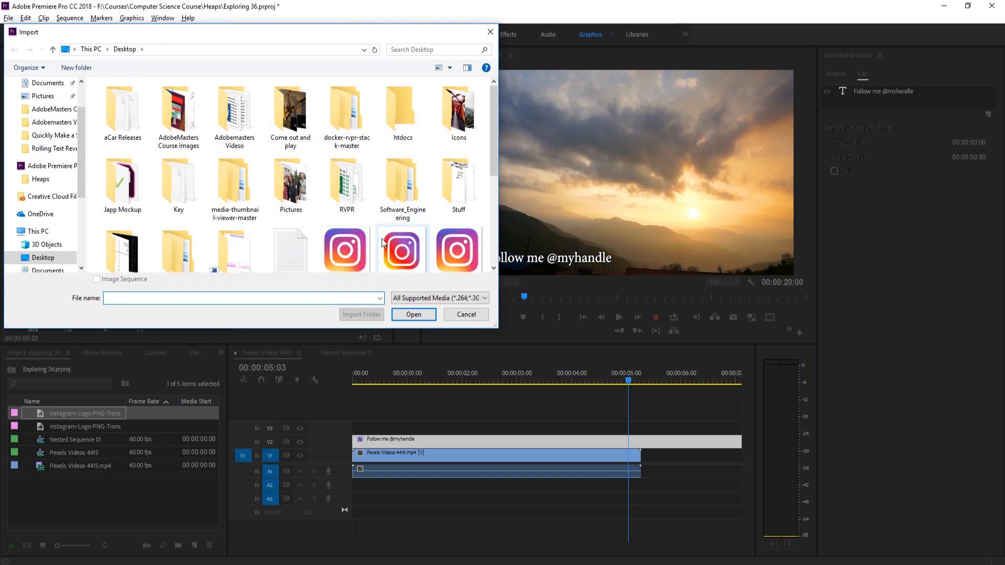
left_click(458, 103)
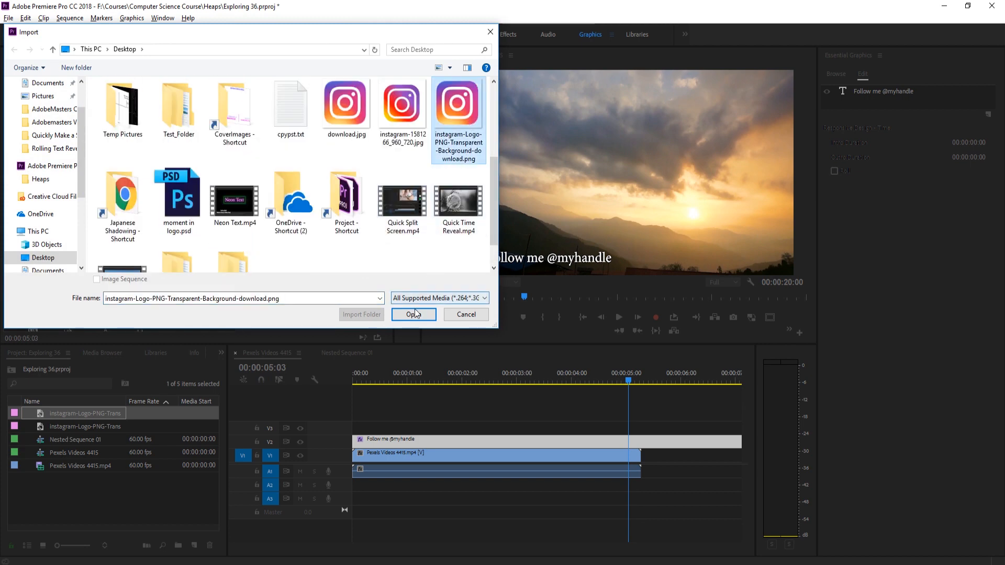
left_click(413, 314)
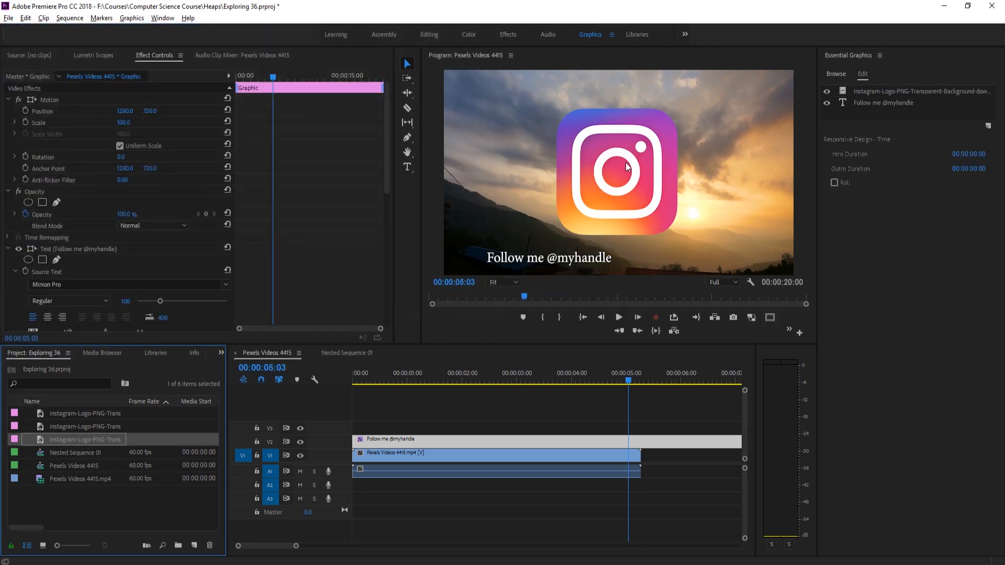
Select the Instagram logo layer and reveal its own position and scale settings in Effect Controls.
left_click(615, 170)
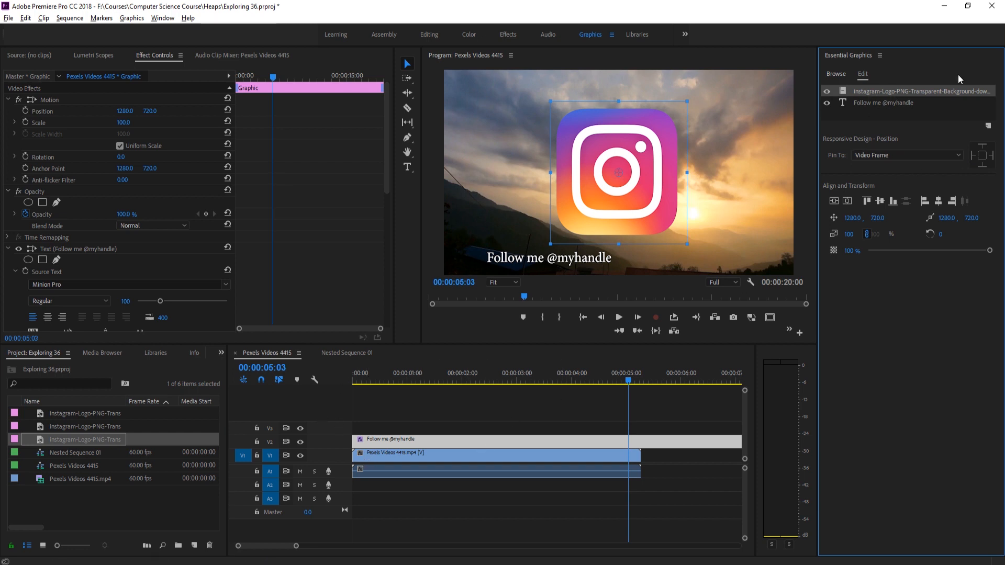
mouse_move(664, 191)
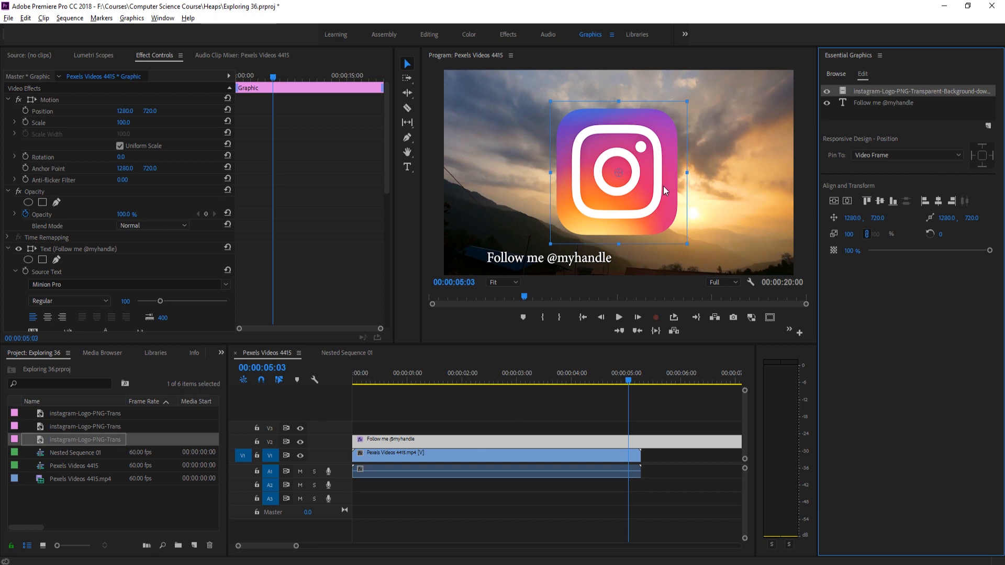
mouse_move(603, 201)
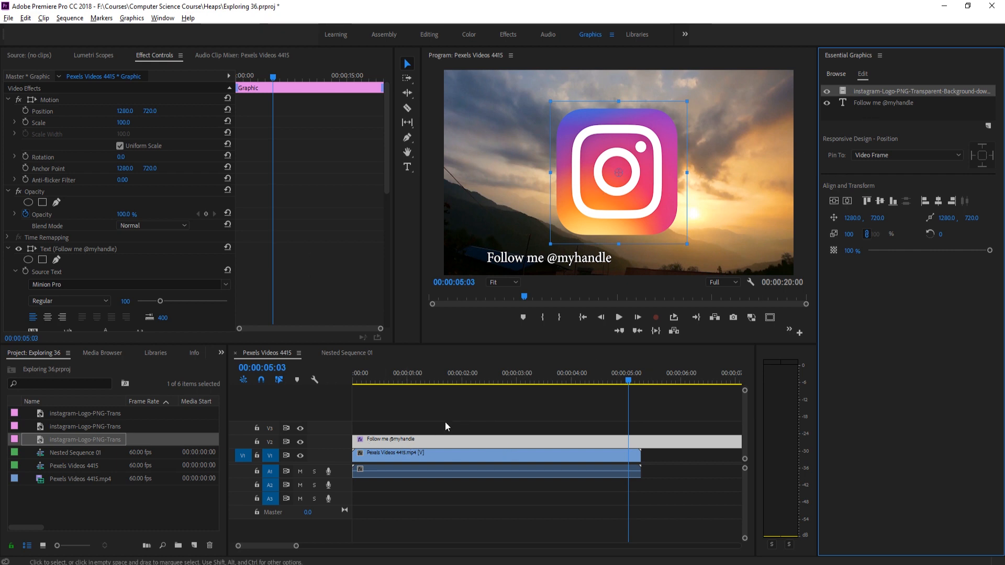
mouse_move(191, 150)
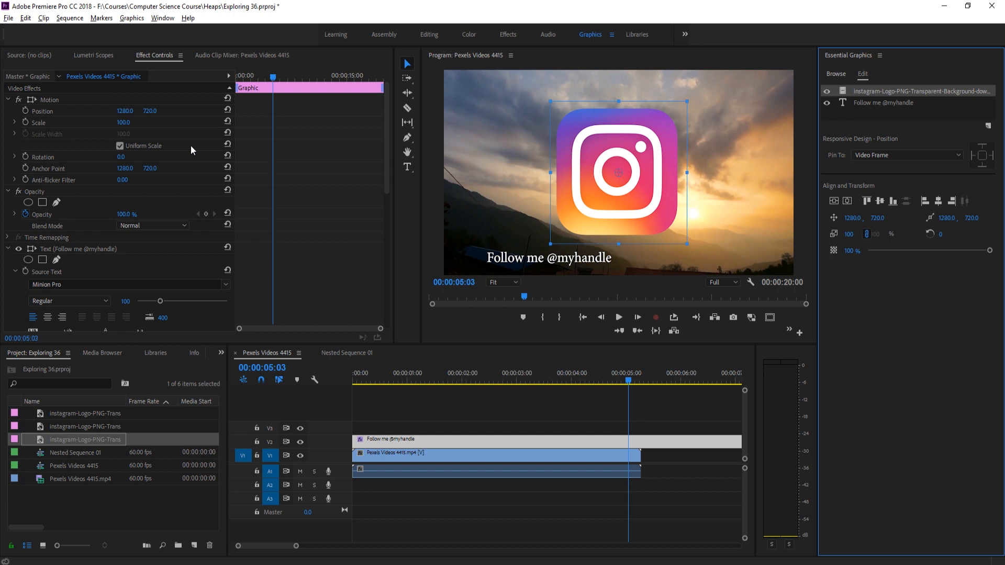
left_click(547, 257)
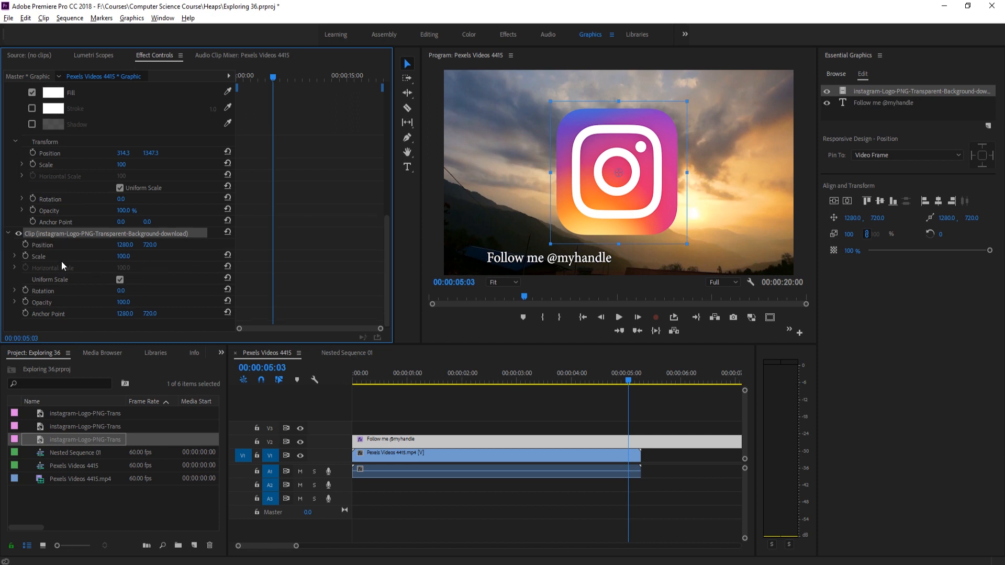
Scale the Instagram logo to 16% and align it just left of the text baseline.
left_click(120, 280)
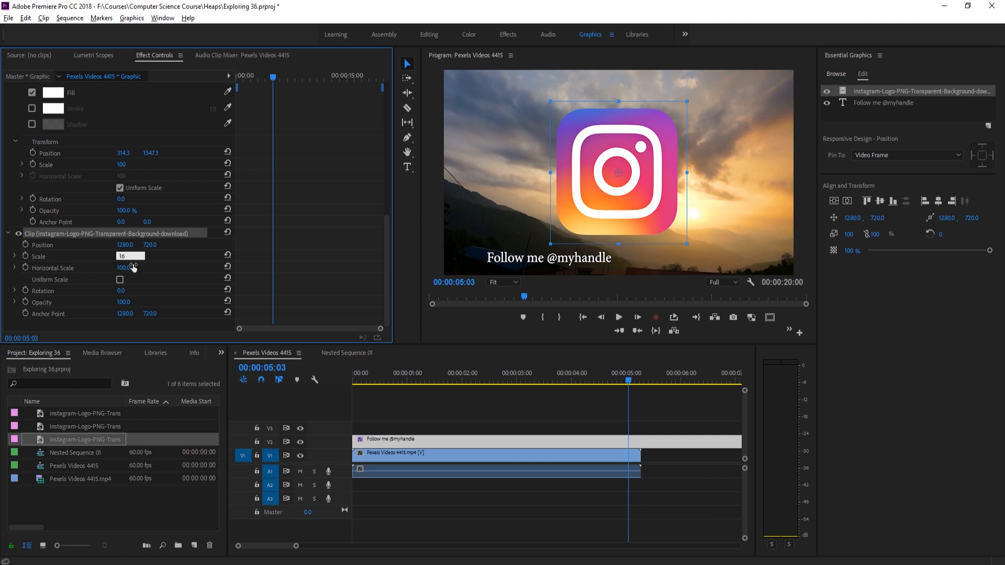
type("16")
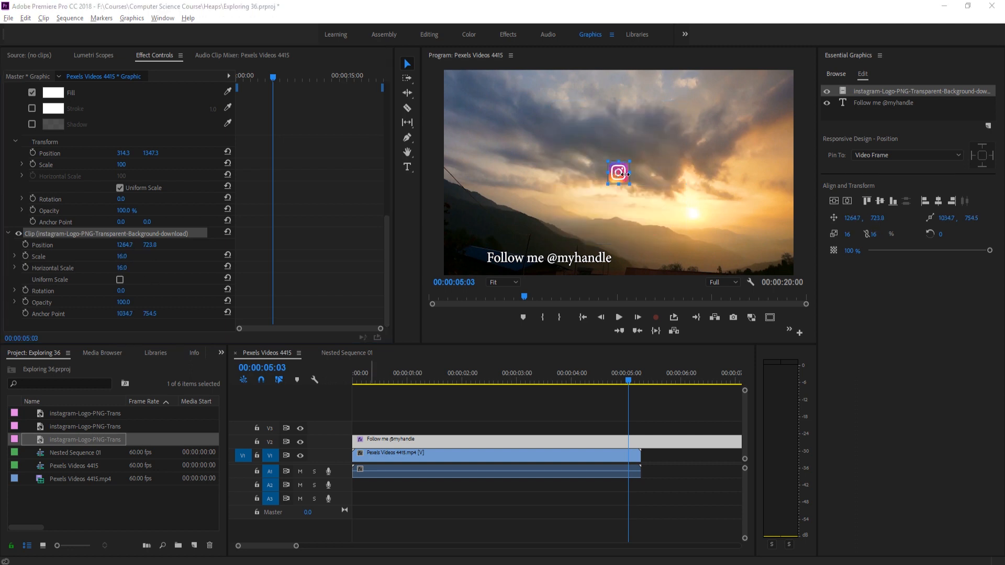
left_click_drag(617, 173, 471, 248)
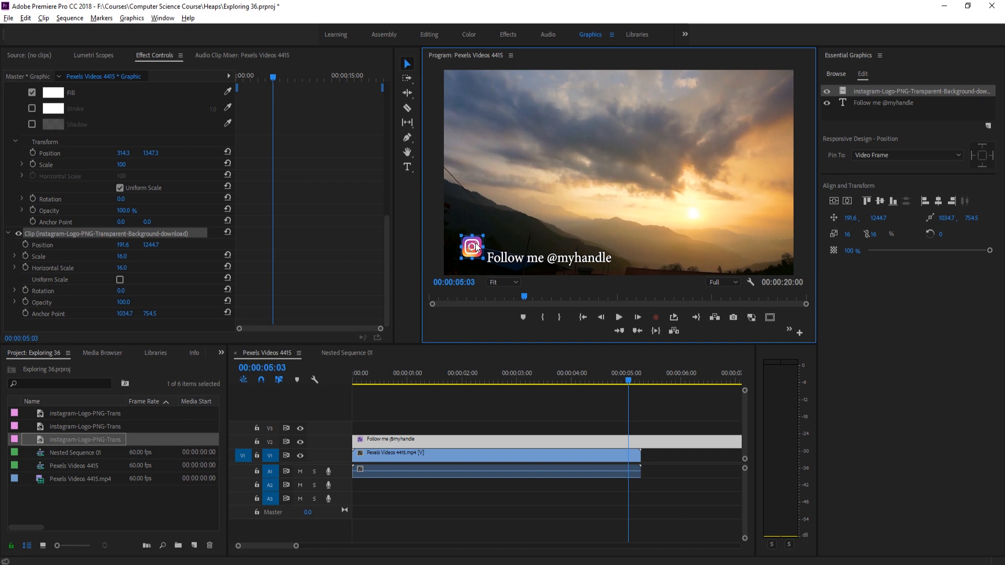
left_click_drag(473, 248, 465, 253)
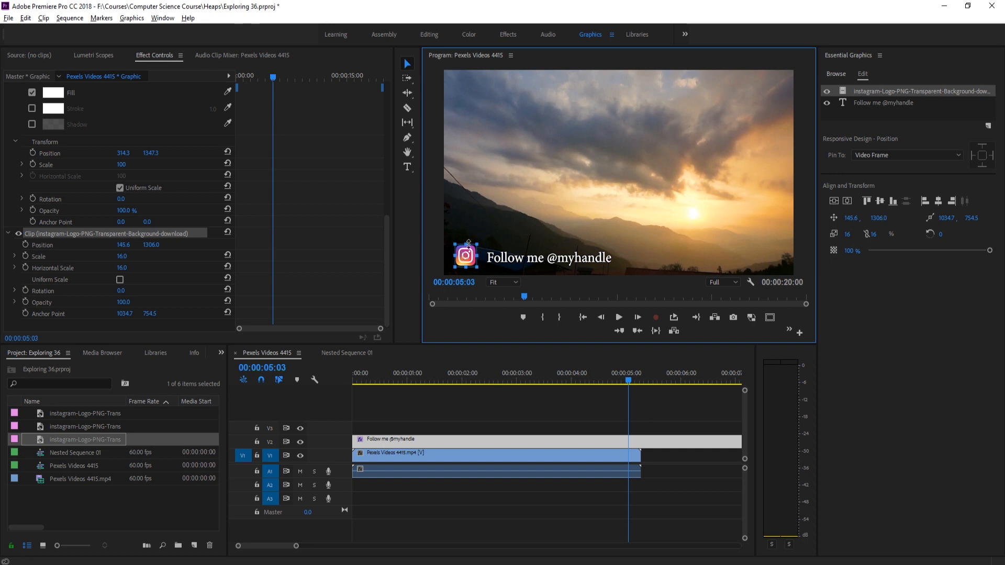
left_click_drag(465, 255, 468, 255)
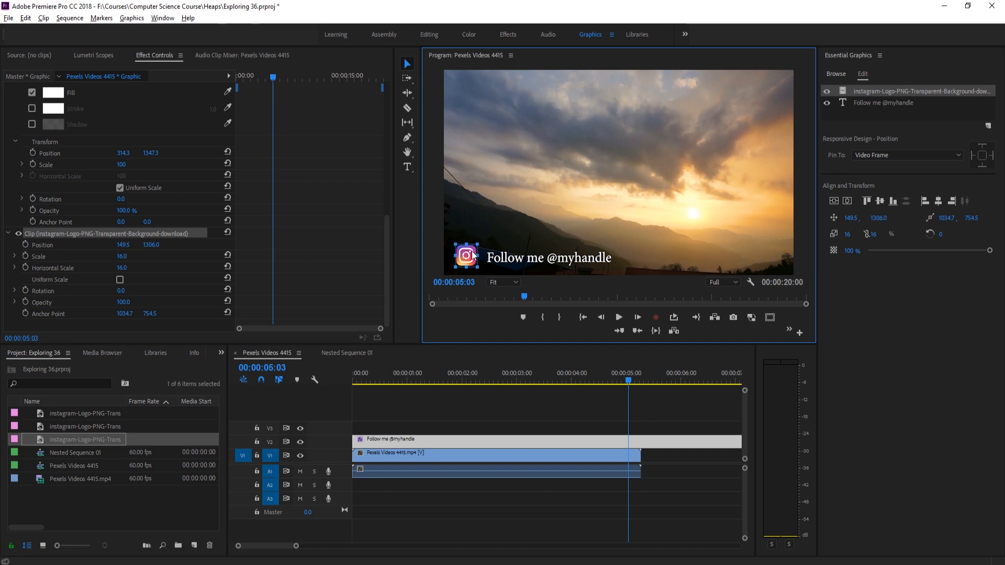
left_click_drag(467, 256, 474, 258)
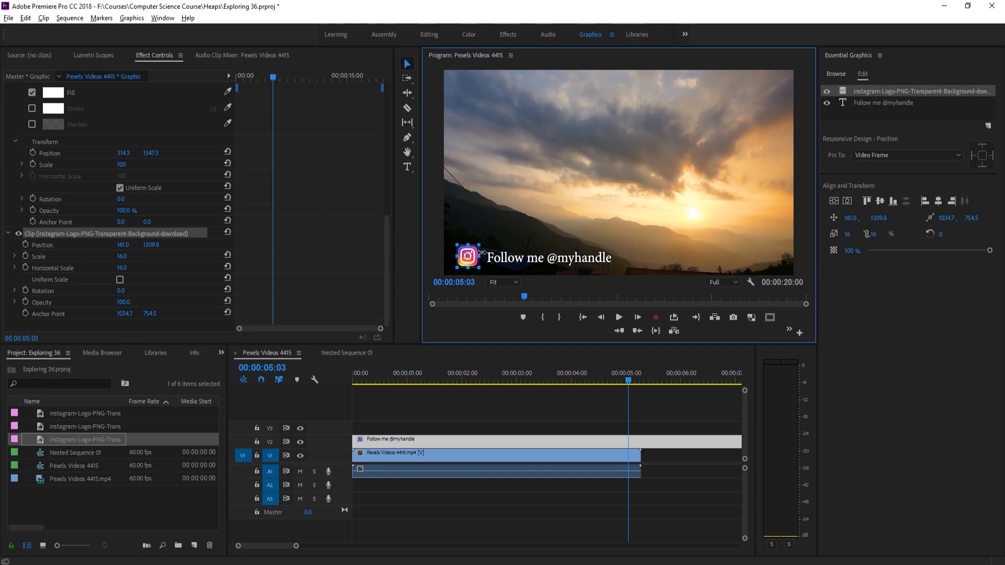
mouse_move(704, 279)
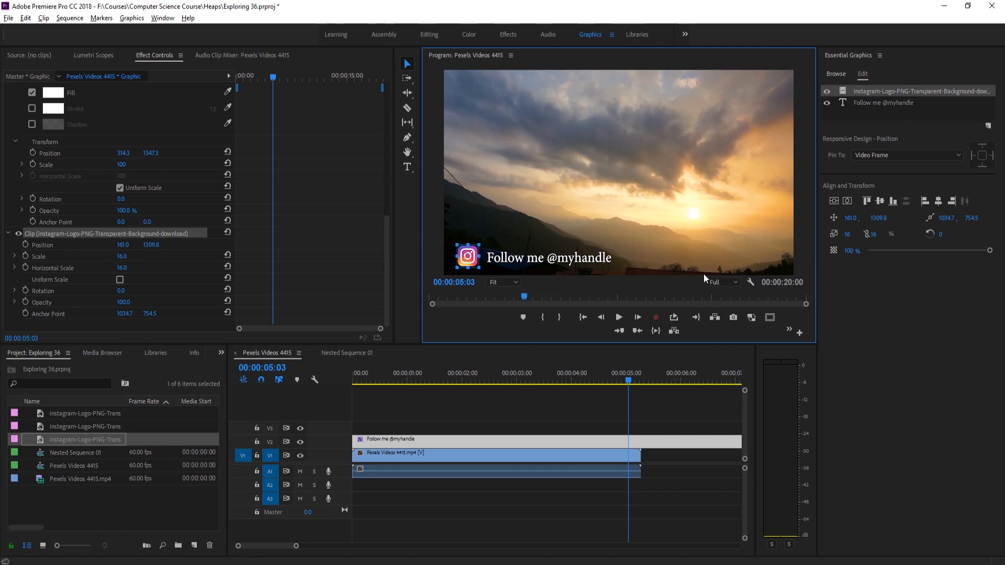
Zoom the preview to 75% and move the logo's anchor point to its left middle edge.
left_click(503, 281)
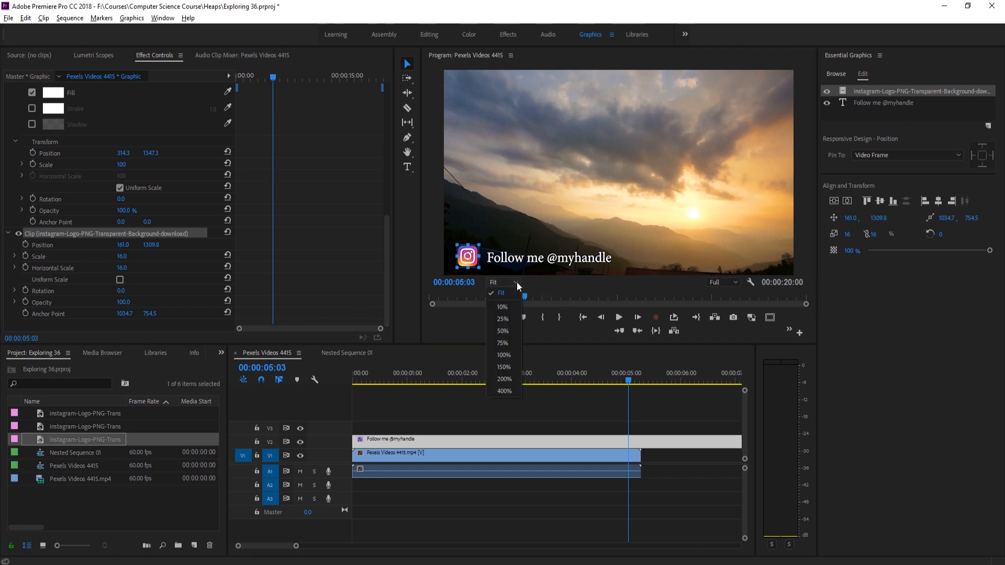
left_click(502, 319)
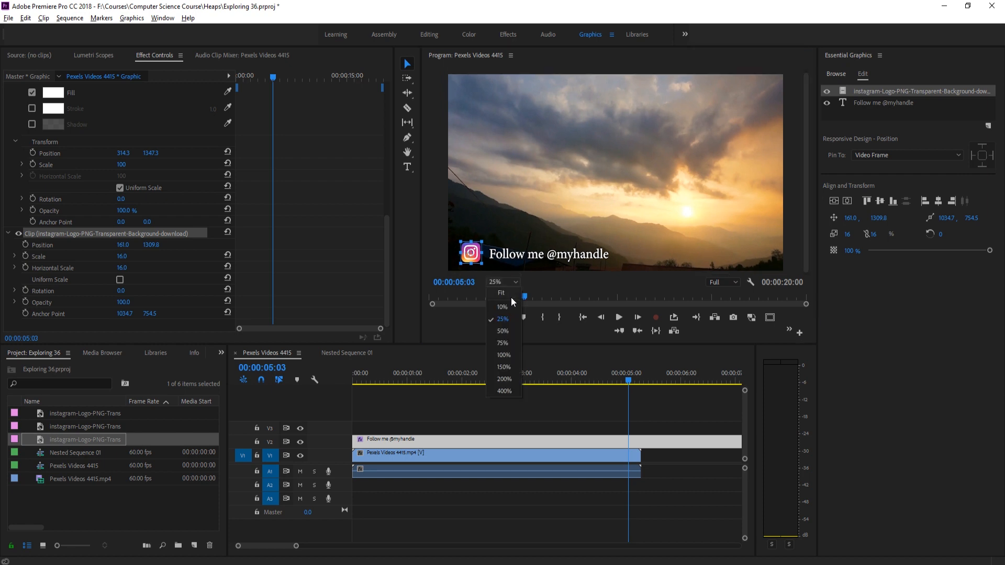
left_click(502, 344)
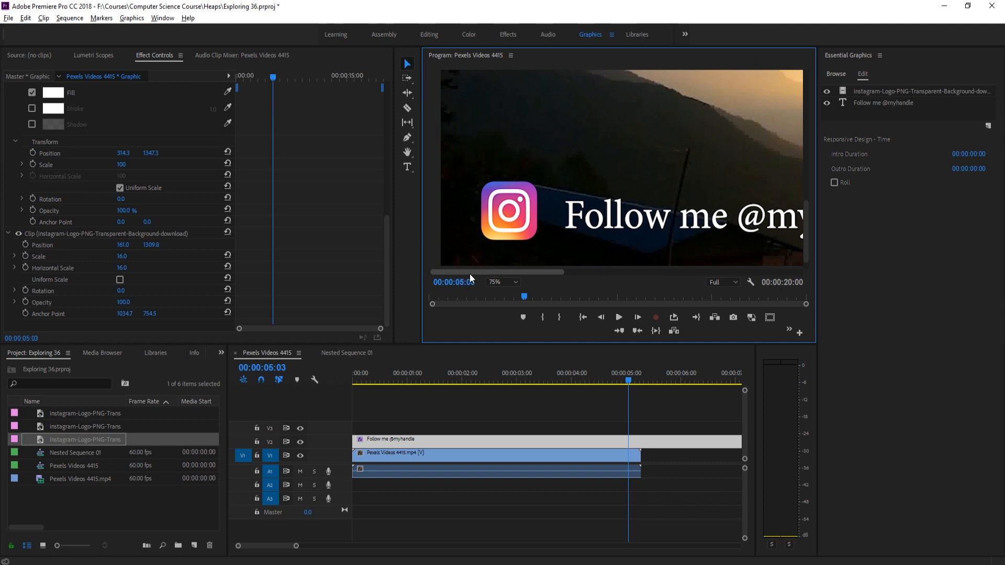
left_click(516, 211)
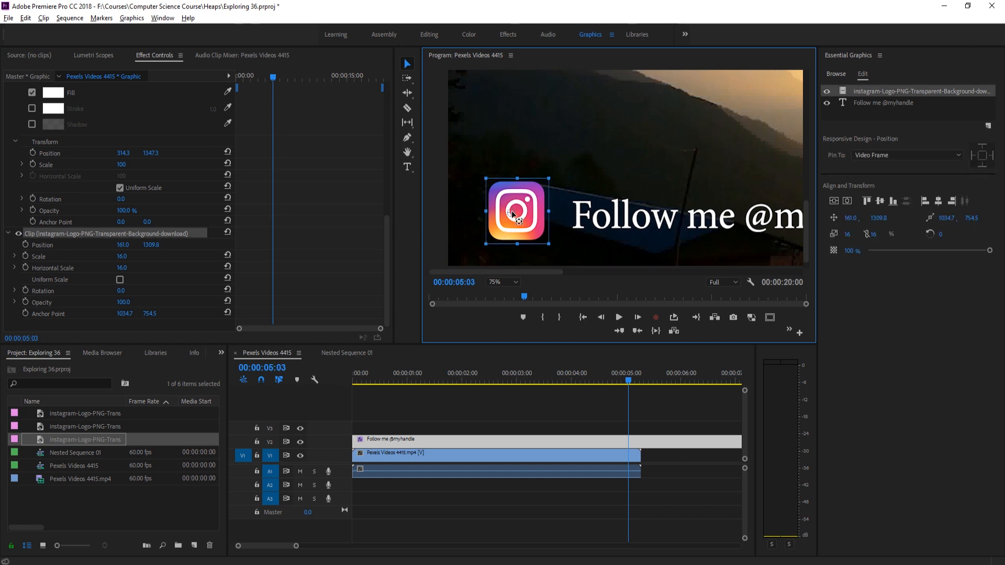
left_click_drag(516, 214, 487, 215)
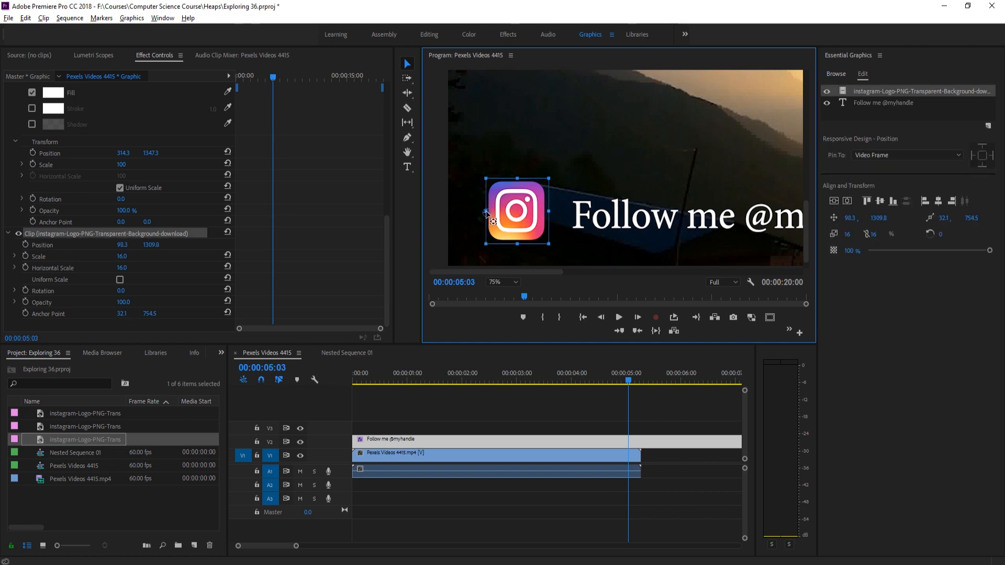
left_click_drag(517, 214, 516, 212)
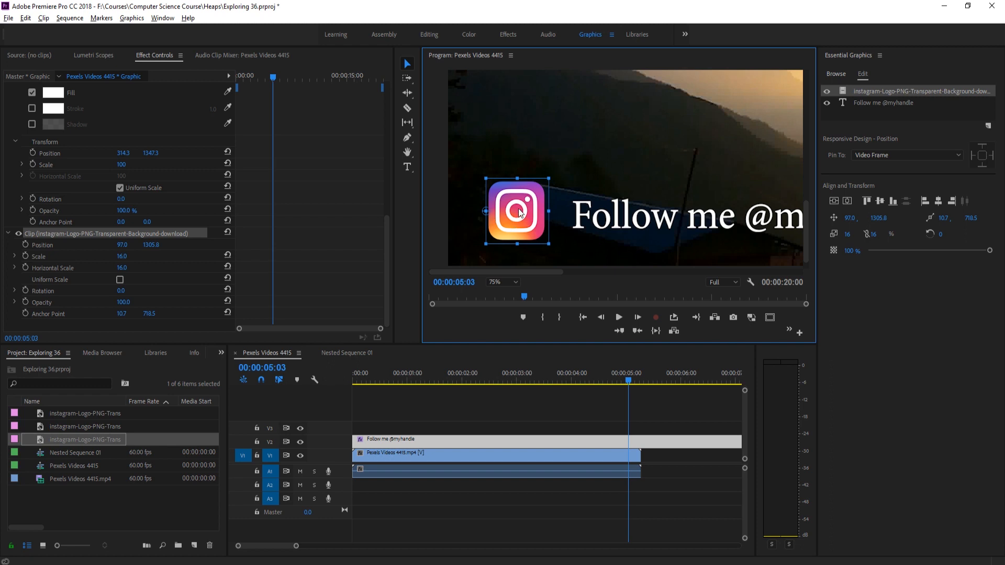
mouse_move(128, 267)
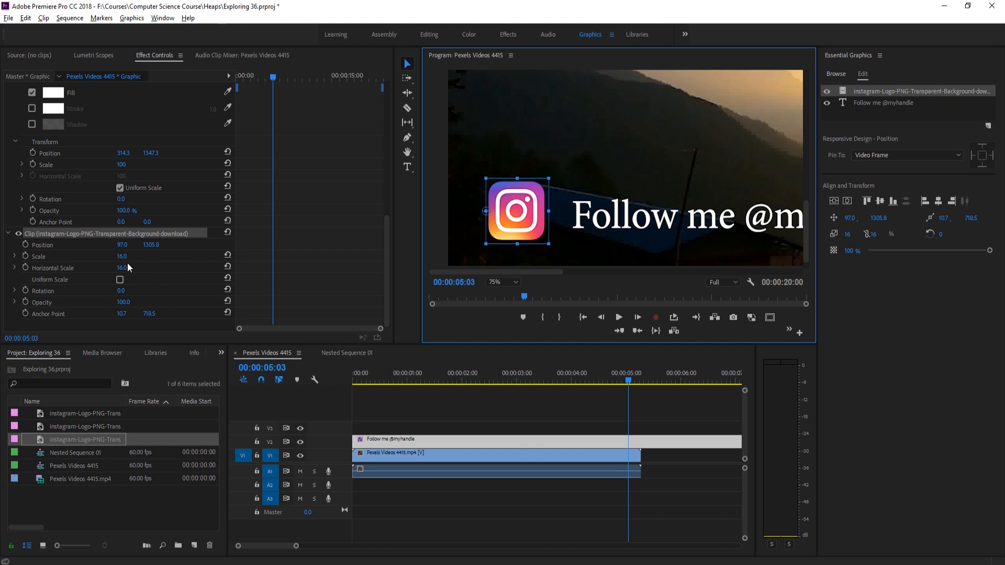
left_click_drag(121, 267, 135, 267)
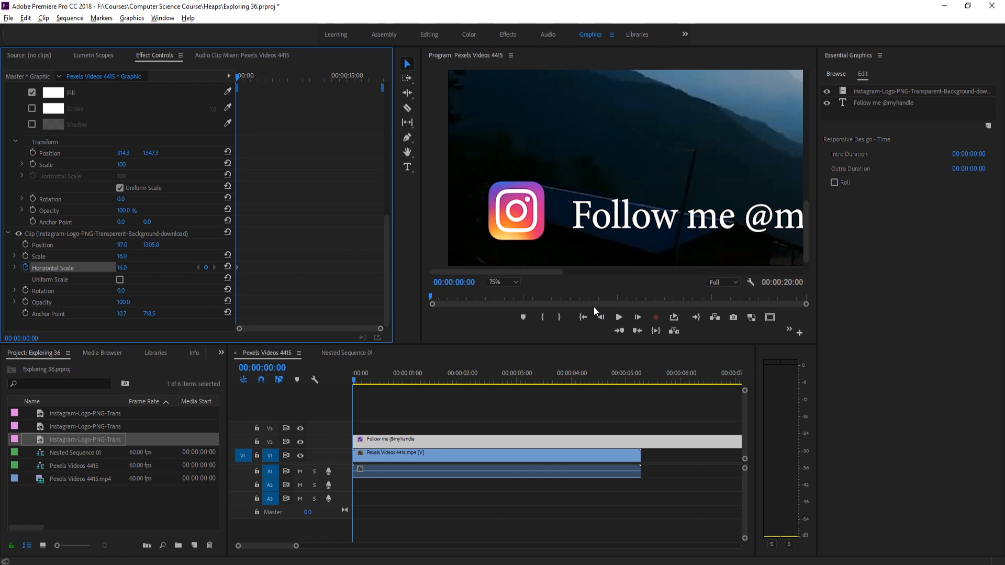
mouse_move(638, 317)
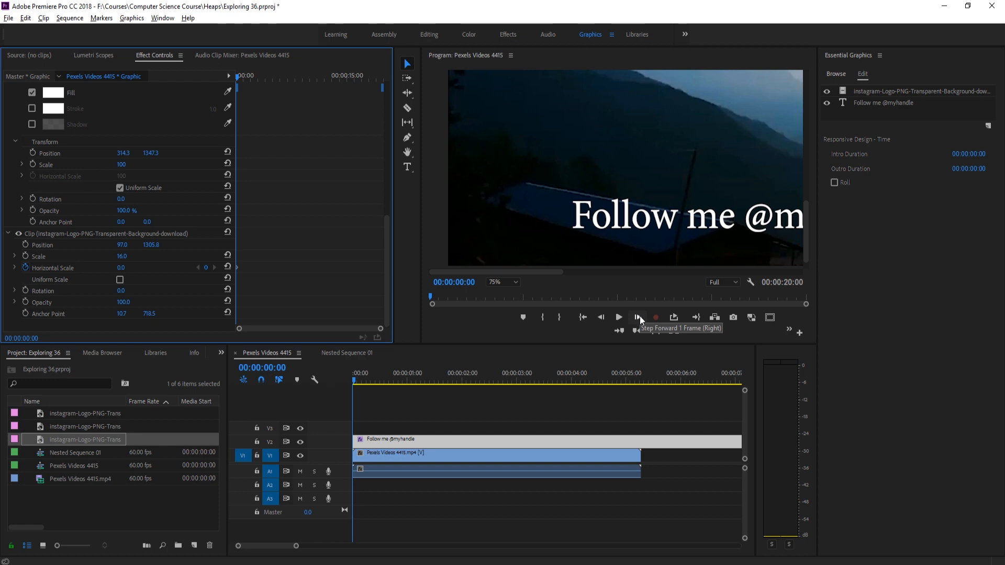
Keyframe the logo's Horizontal Scale from 0 to 16 over the opening frames with Ease In.
left_click(638, 317)
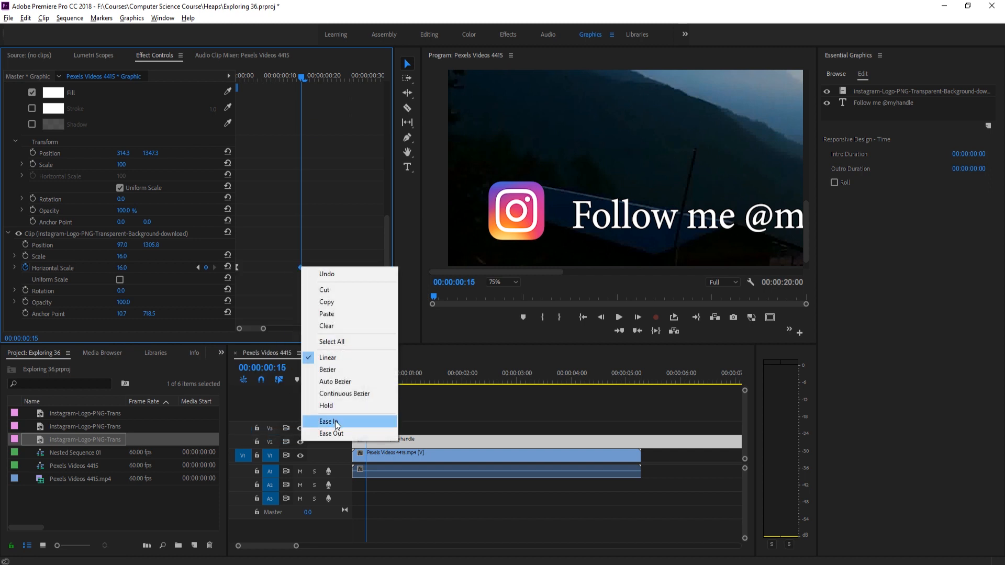
left_click(327, 422)
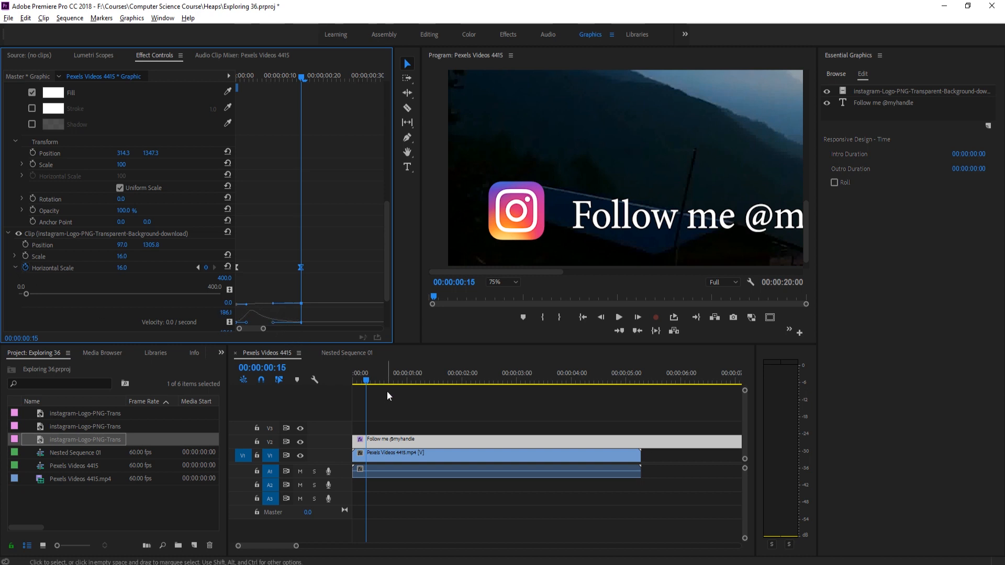
left_click(386, 373)
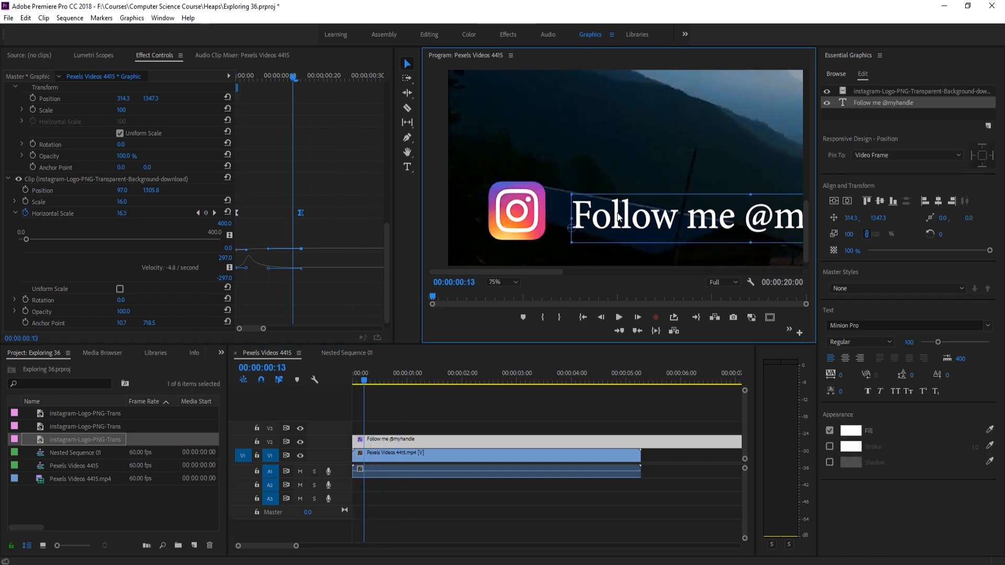
left_click_drag(619, 215, 603, 224)
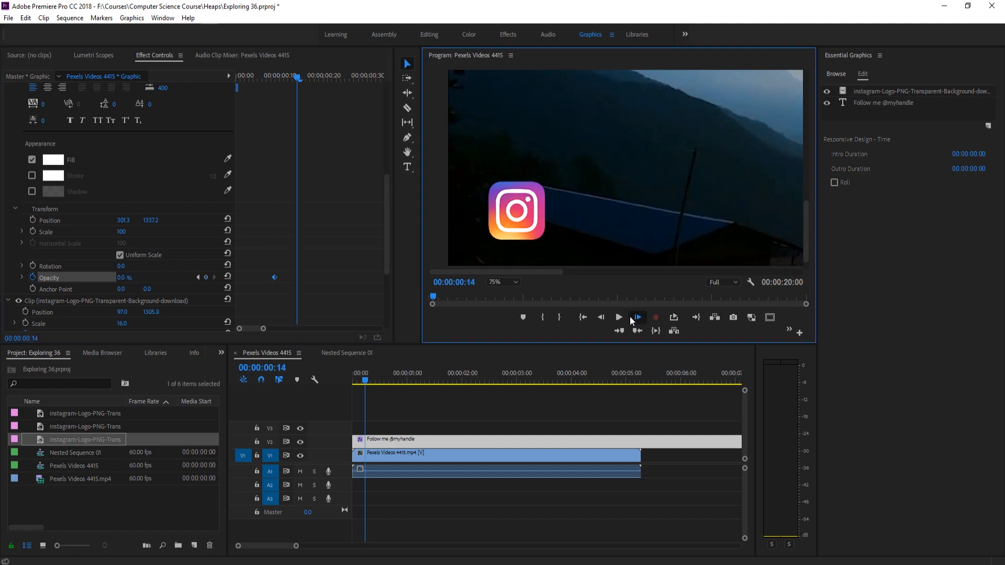
left_click(617, 316)
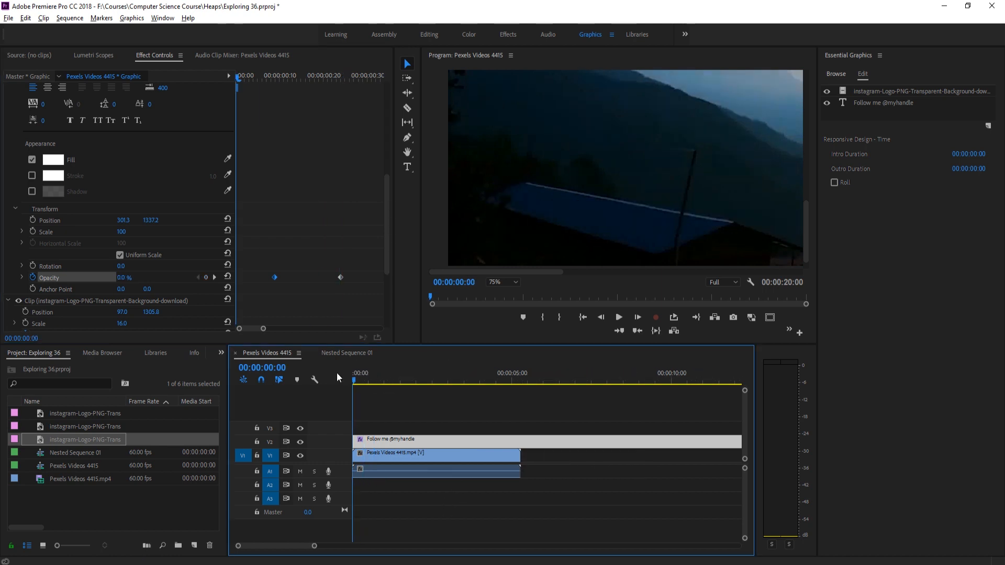
At about 3.5 seconds, keyframe the text's Opacity to full and the logo's Horizontal Scale, then play back.
left_click(398, 381)
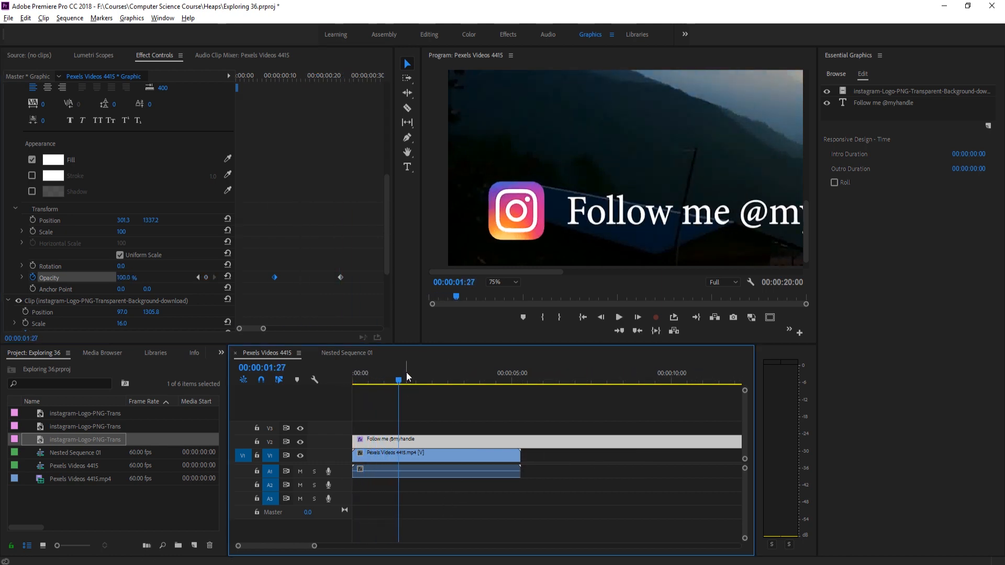
left_click(464, 380)
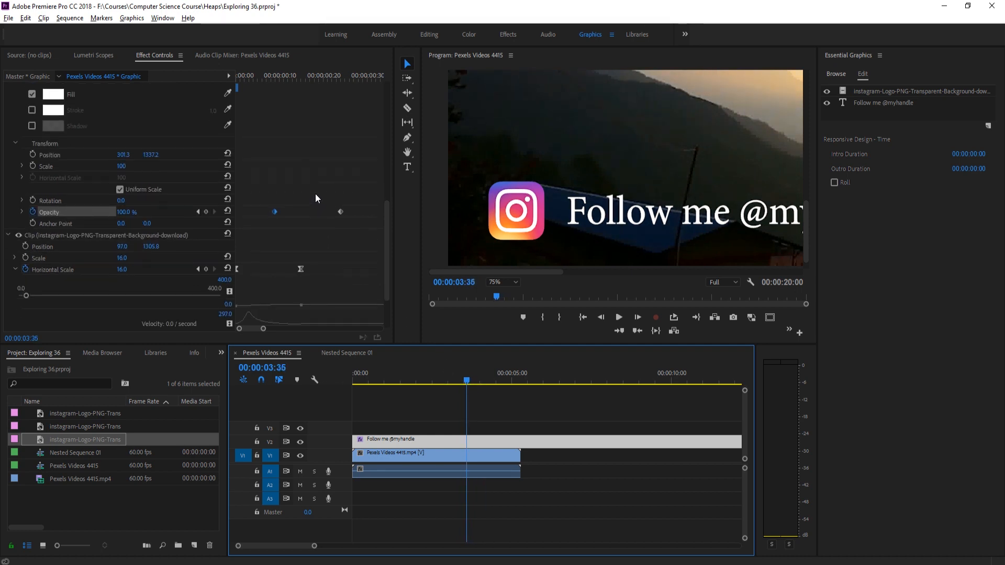
scroll("down", 3)
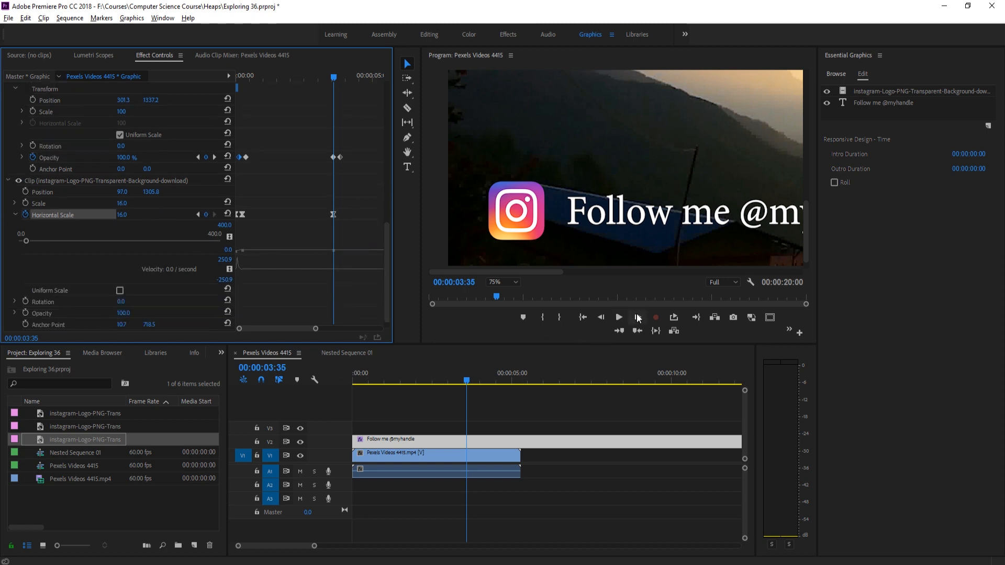
left_click(618, 316)
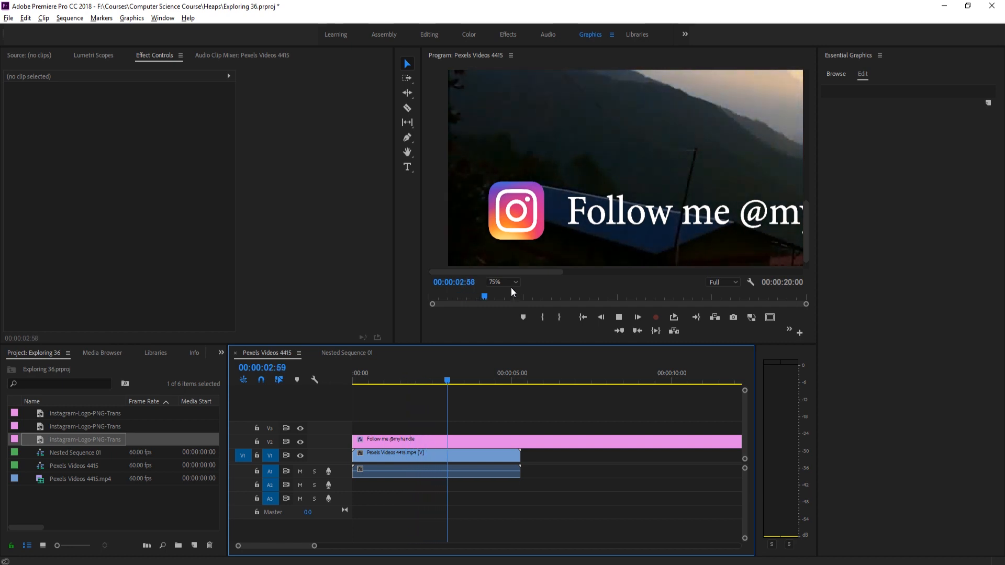
Set the Program Monitor zoom back to Fit to show the whole frame.
left_click(514, 282)
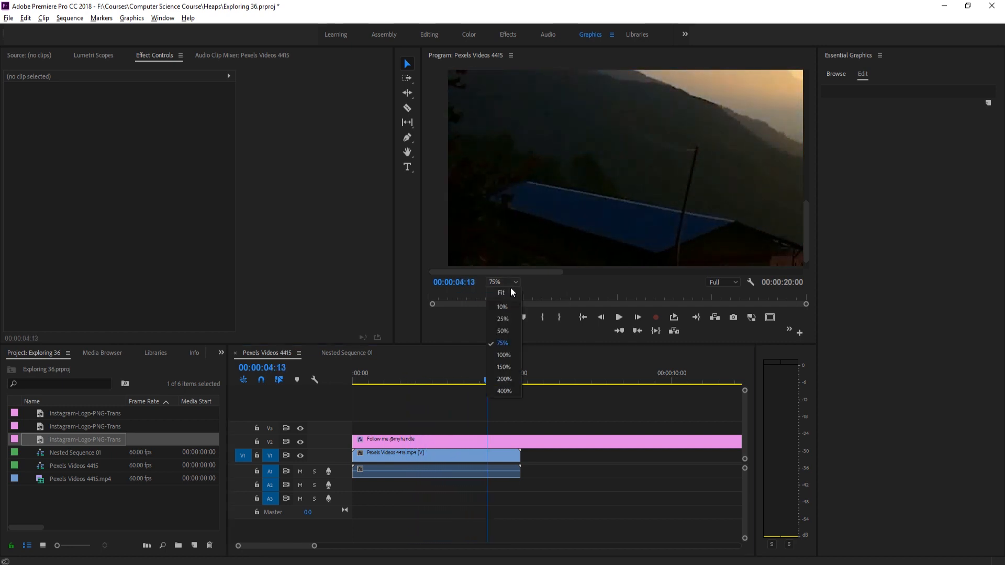
left_click(500, 293)
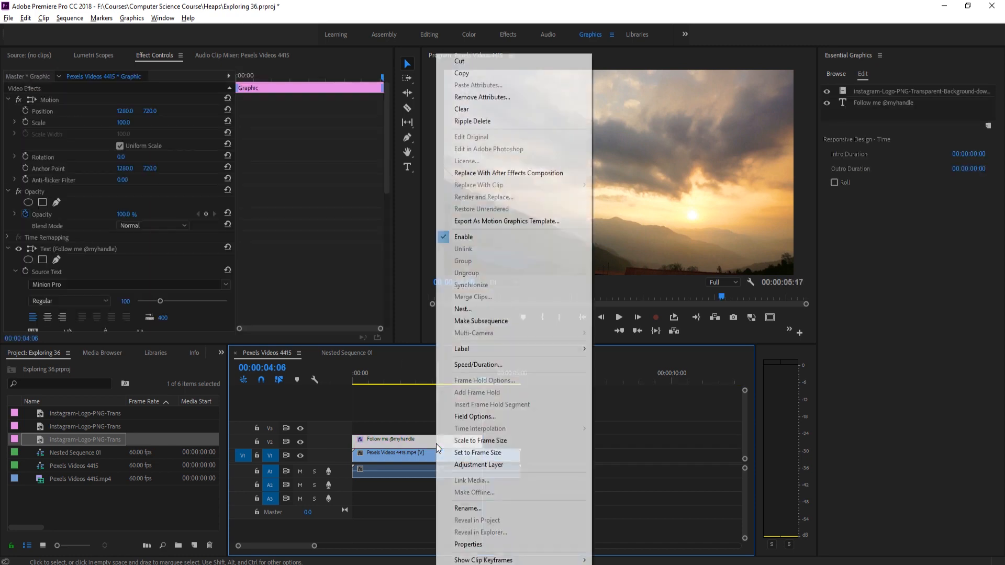
mouse_move(485, 268)
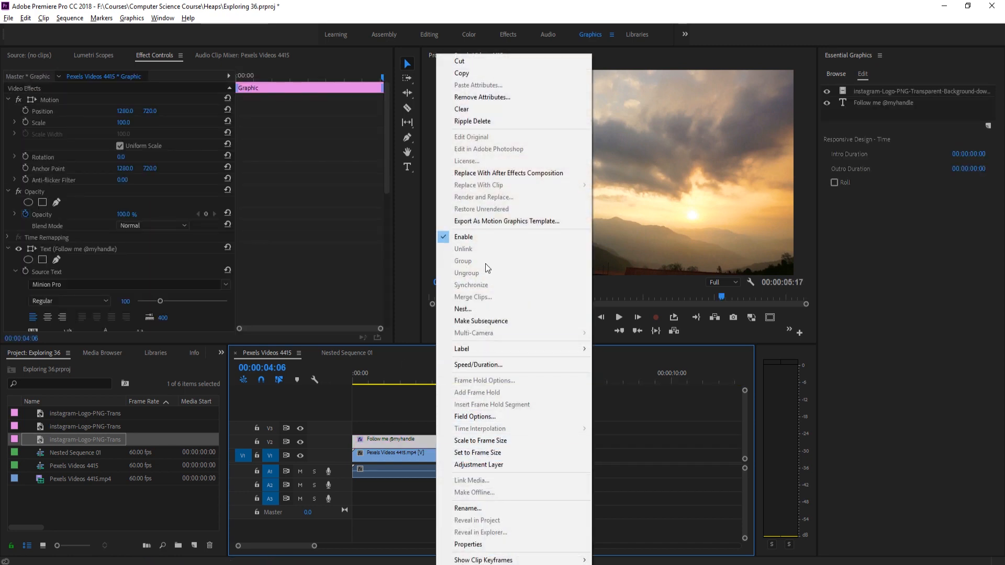
Export the callout as a Motion Graphics Template named 'Instagram Callout' to the Local Templates Folder.
left_click(505, 221)
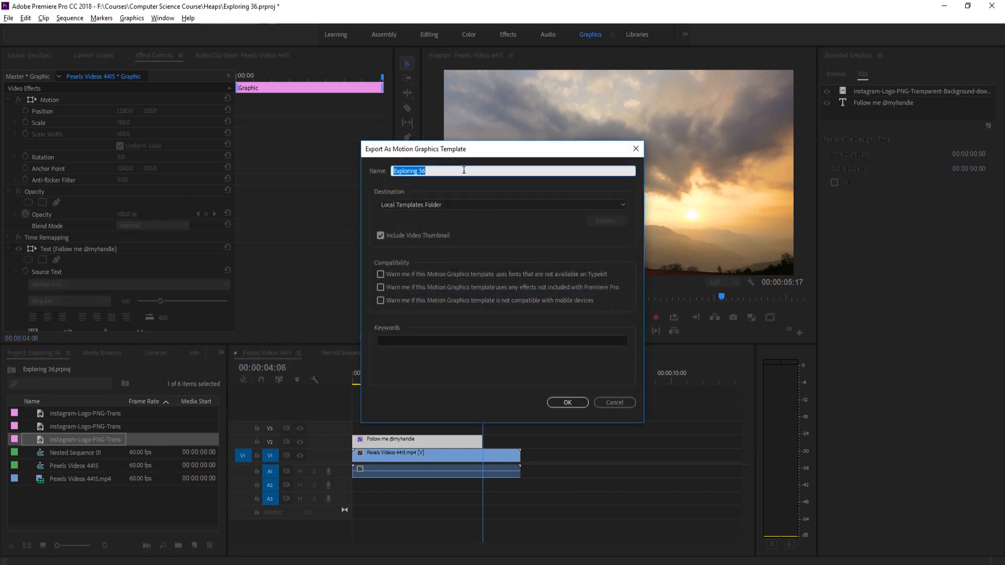
type("ls")
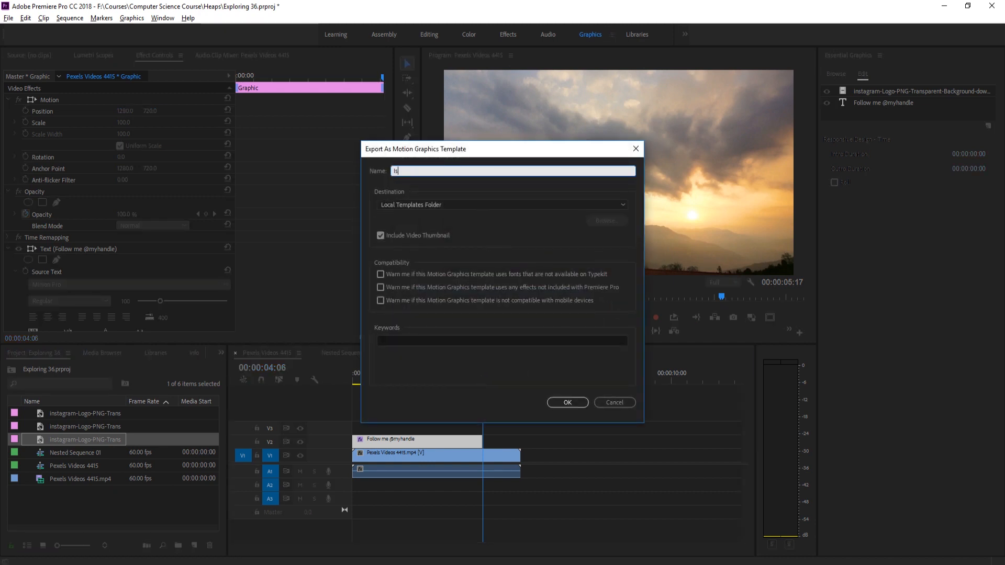
type("Instagram Callout")
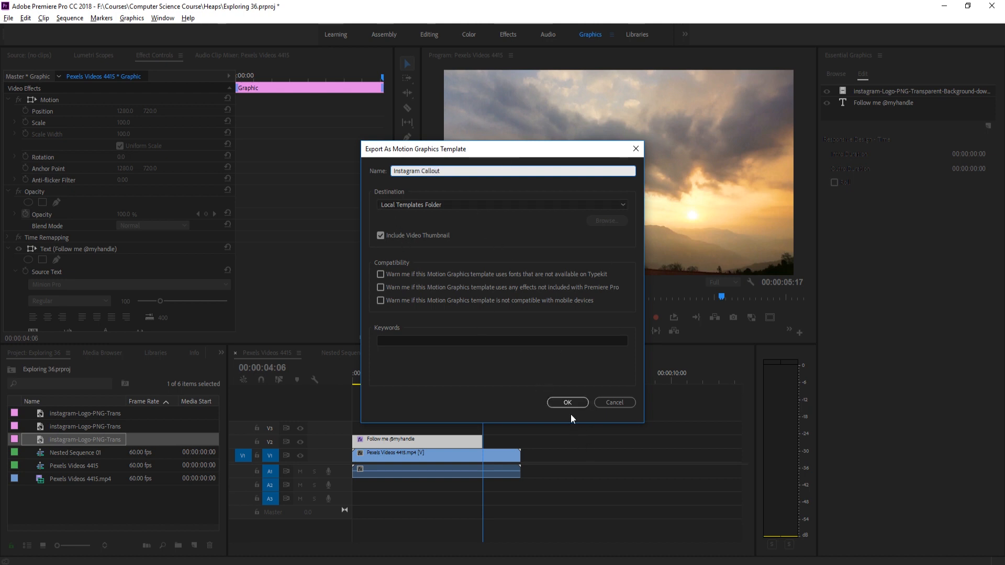
left_click(567, 402)
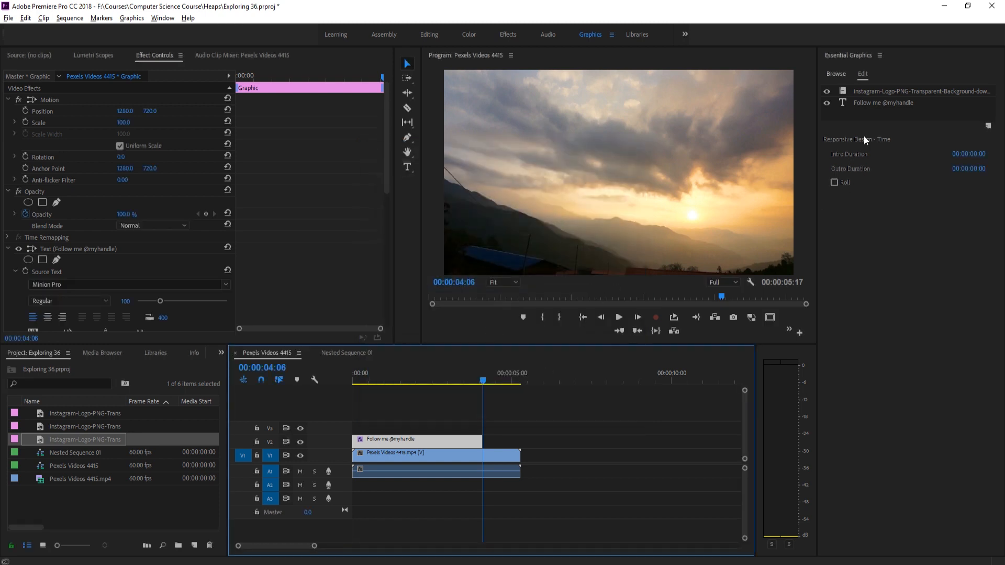
Browse the Essential Graphics templates and scroll down to the Instagram Callout template.
left_click(836, 73)
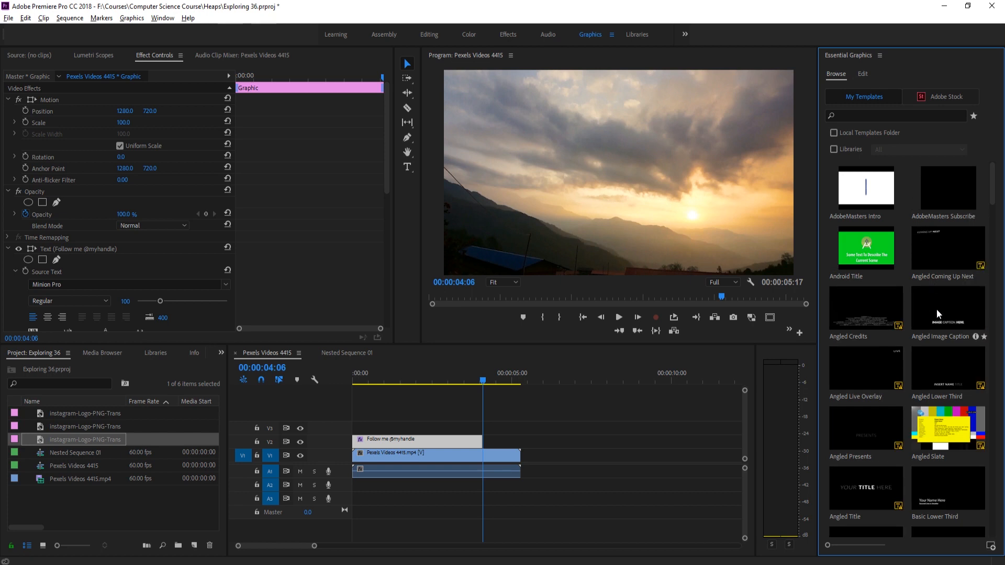
mouse_move(938, 314)
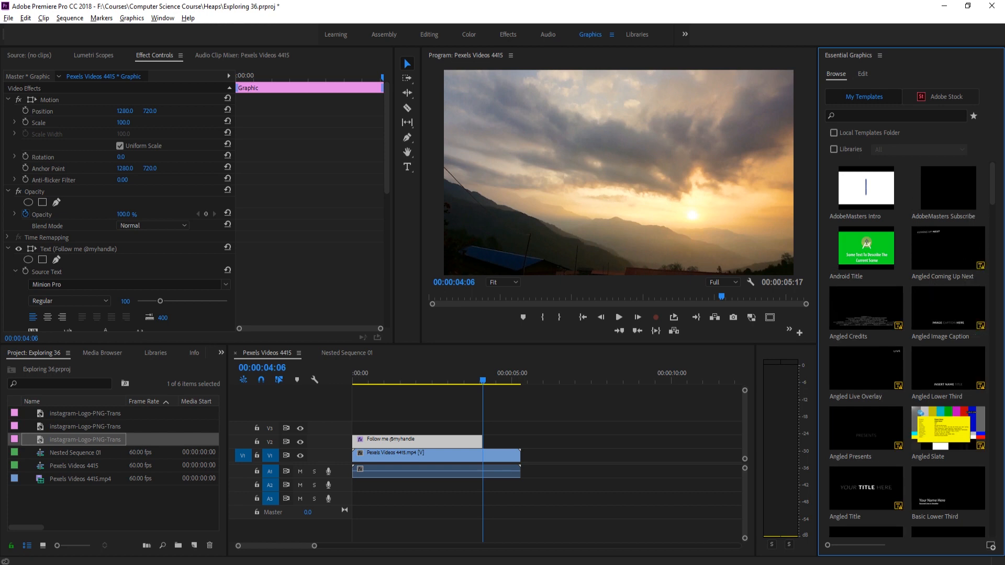
scroll("down", 3)
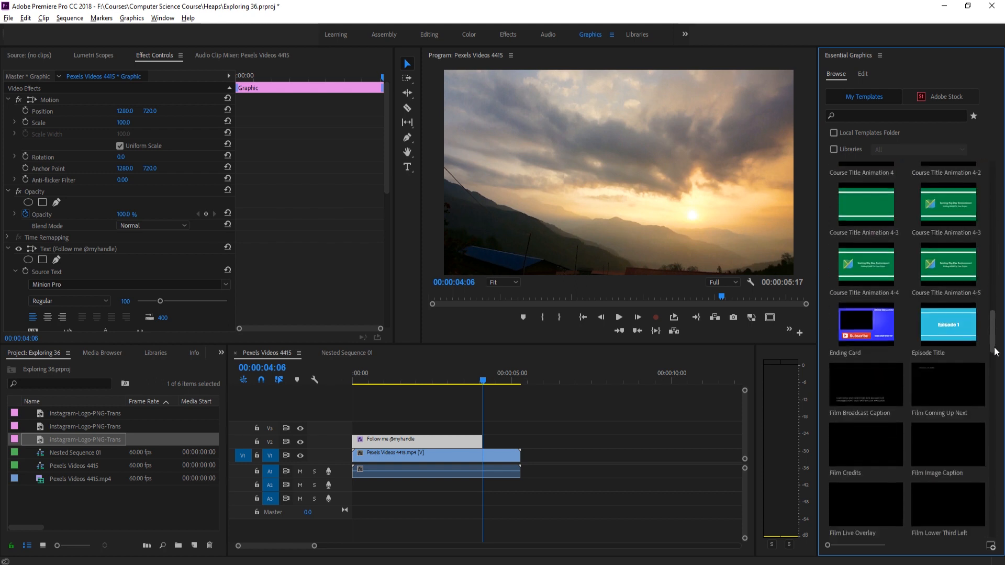
scroll("down", 3)
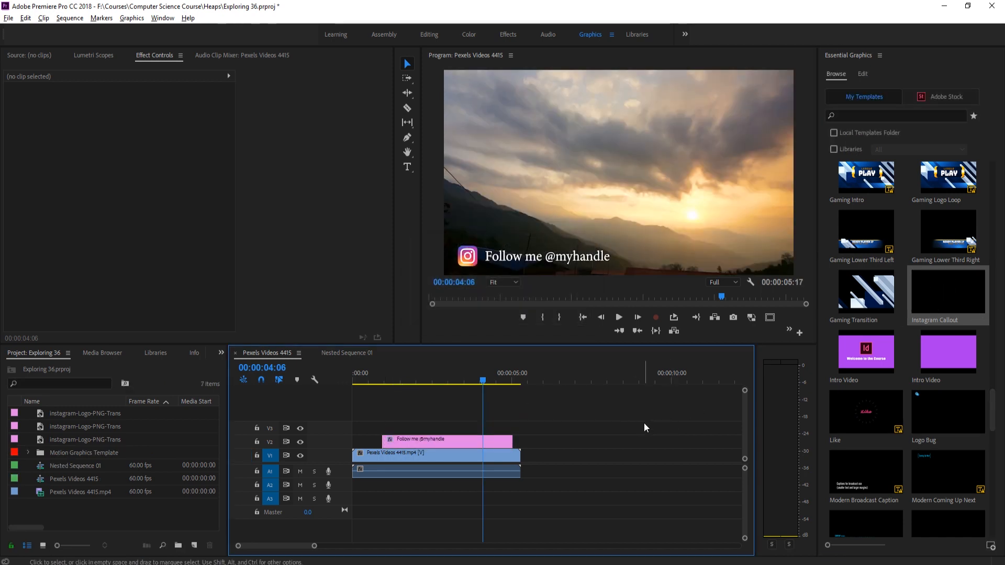
Move the template callout to V3 starting later, remove the V2 copy, and preview near 4 seconds.
left_click(424, 381)
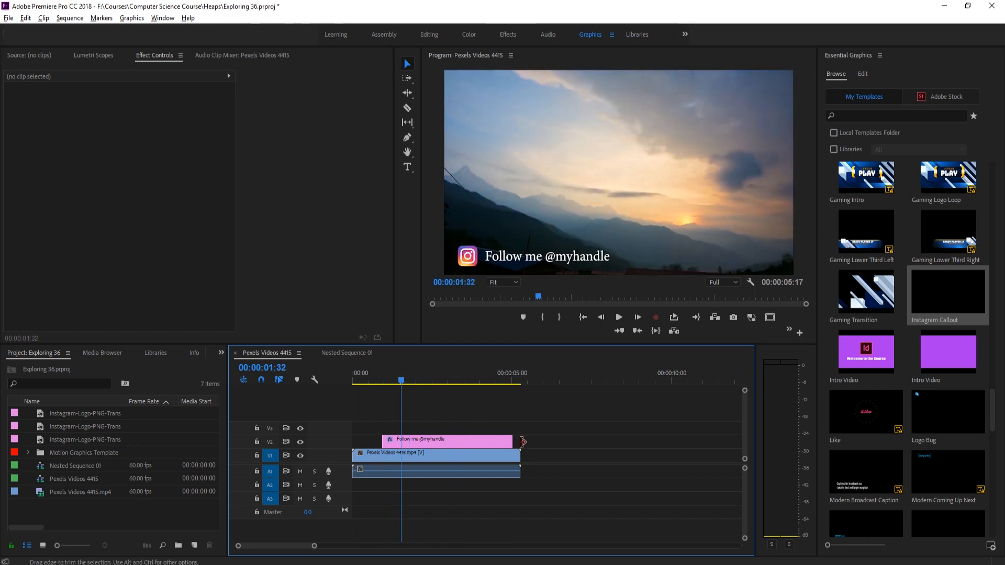
left_click_drag(947, 292, 510, 427)
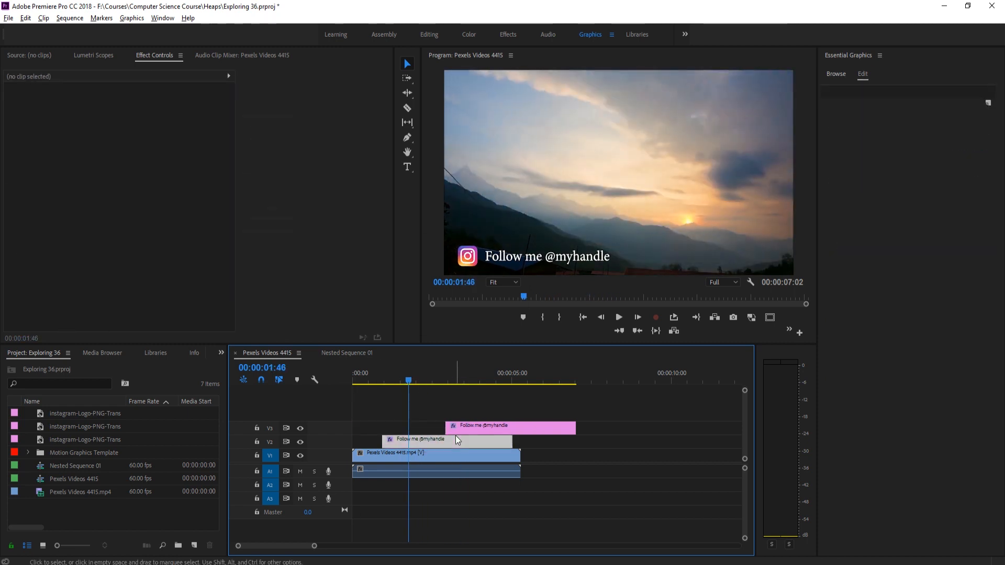
left_click(472, 381)
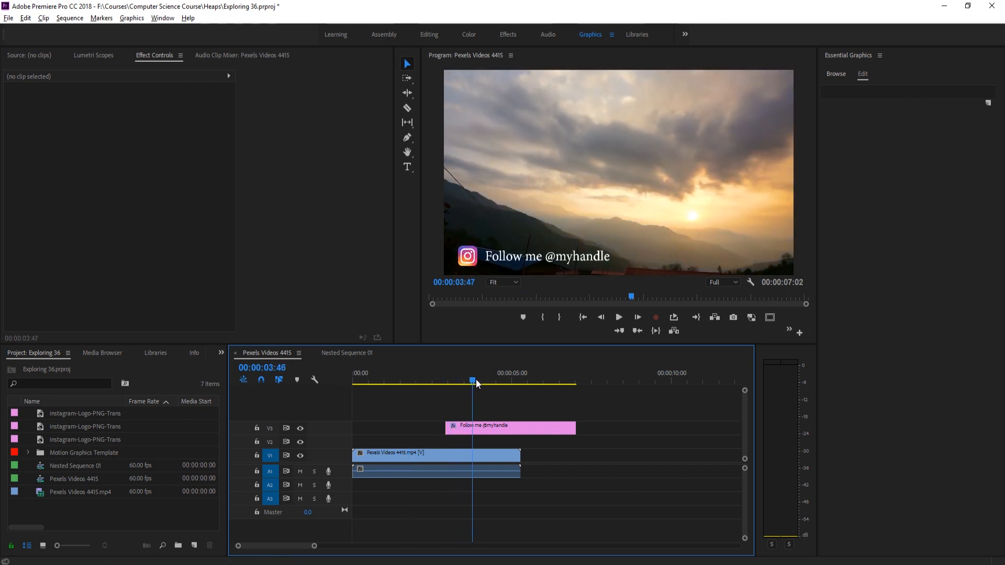